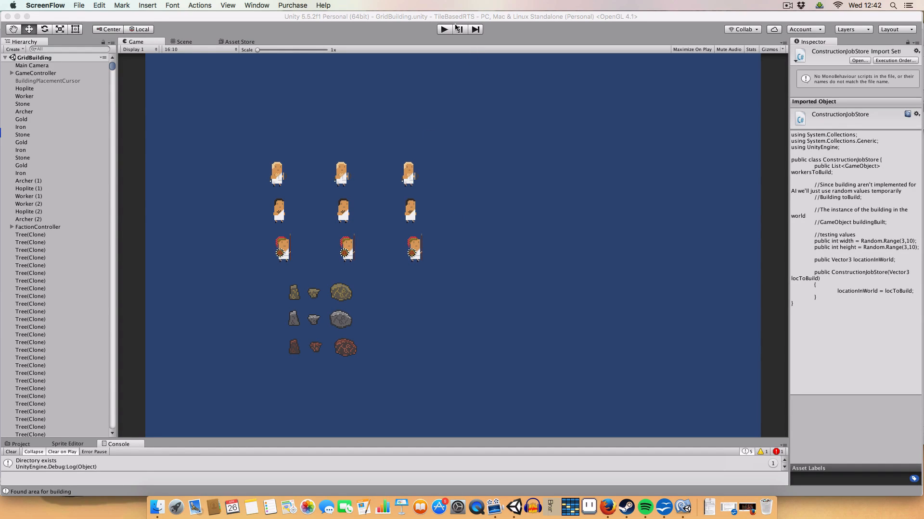
Step: Play the grid-building scene and switch views to watch the grid and red plots appear
left_click(443, 29)
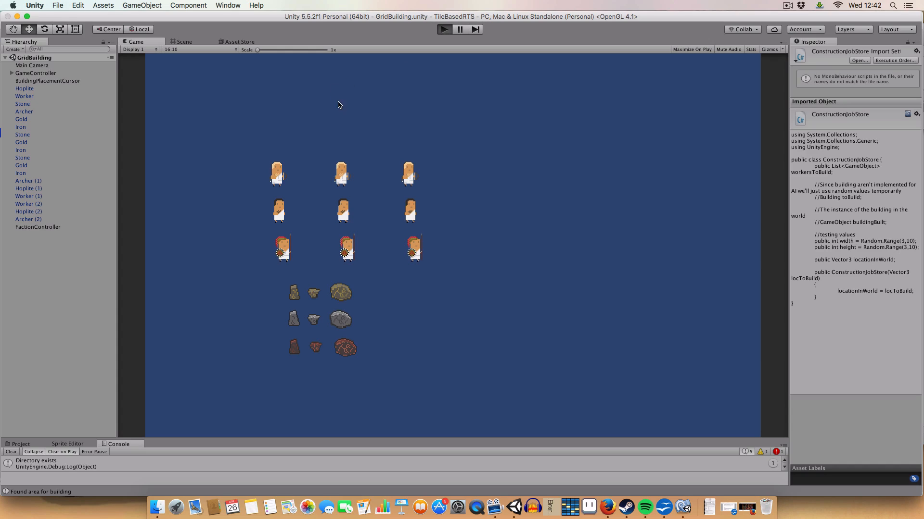
mouse_move(342, 98)
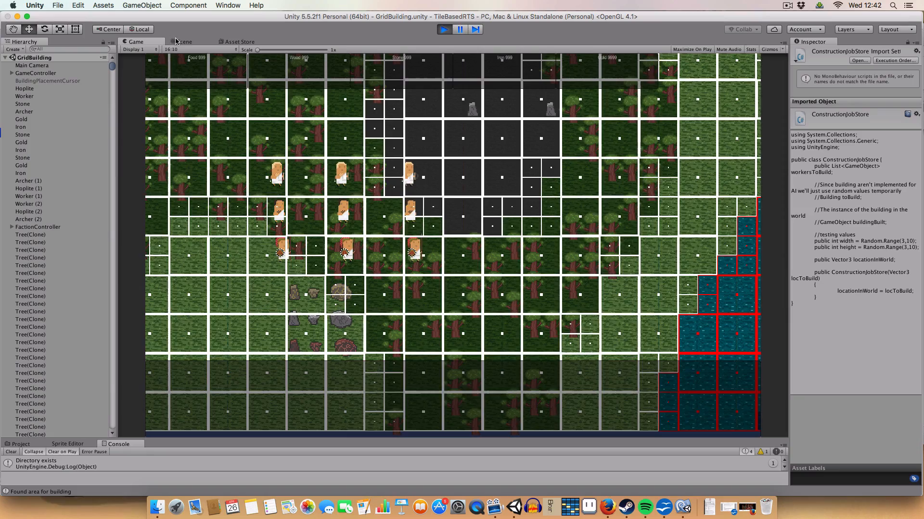
left_click(183, 41)
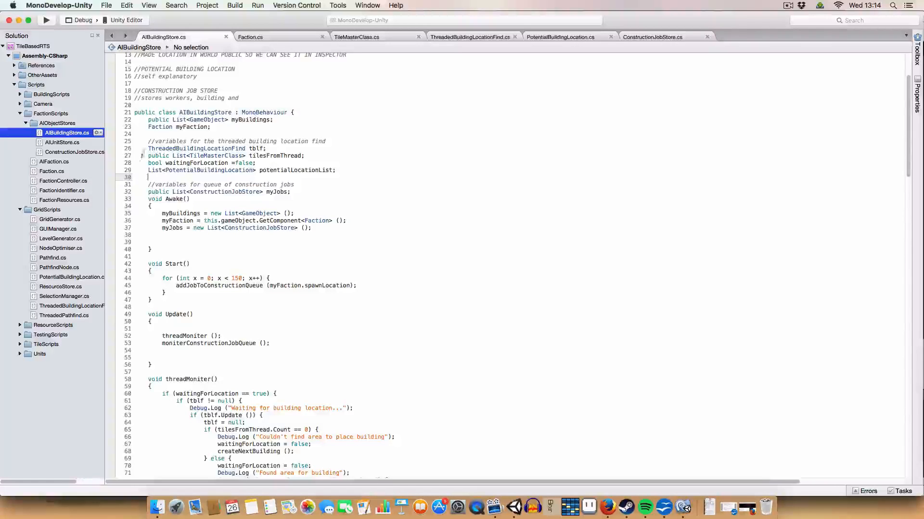
Step: Highlight the ThreadedBuildingLocationFind type name and bring up that script's tab
double_click(189, 148)
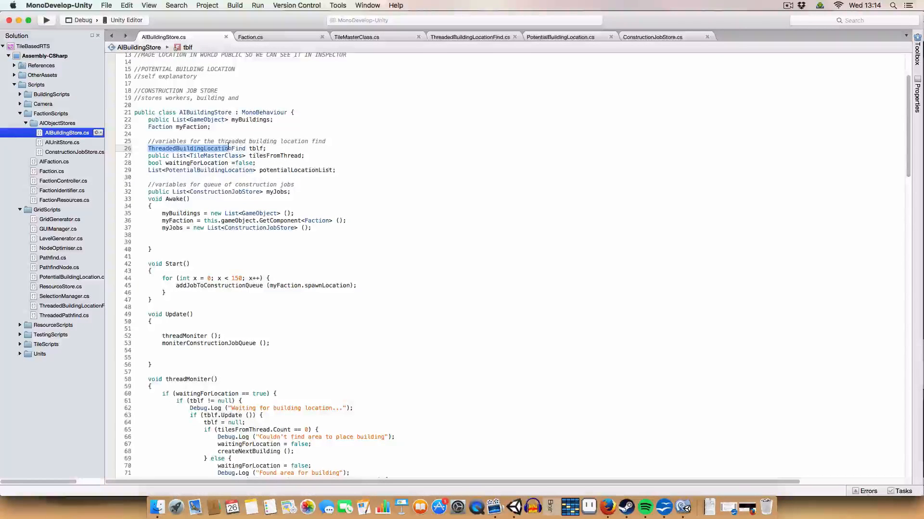
double_click(198, 148)
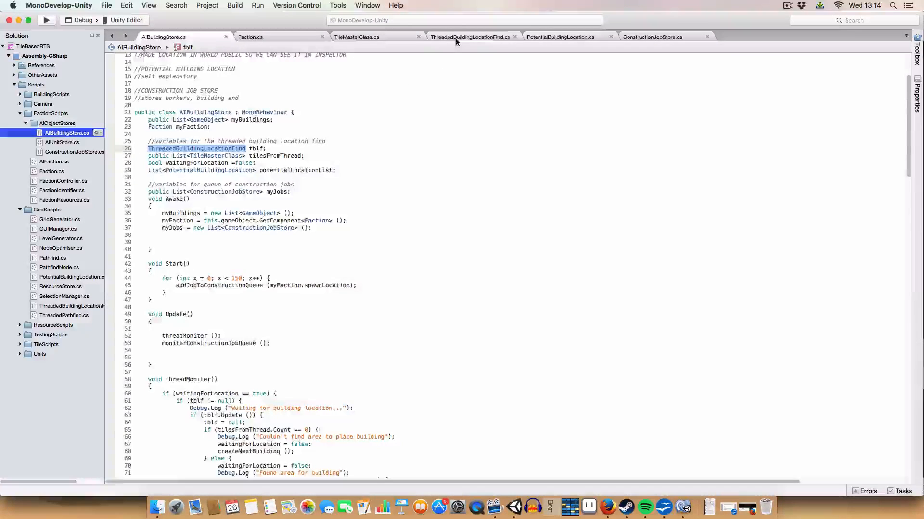
left_click(470, 37)
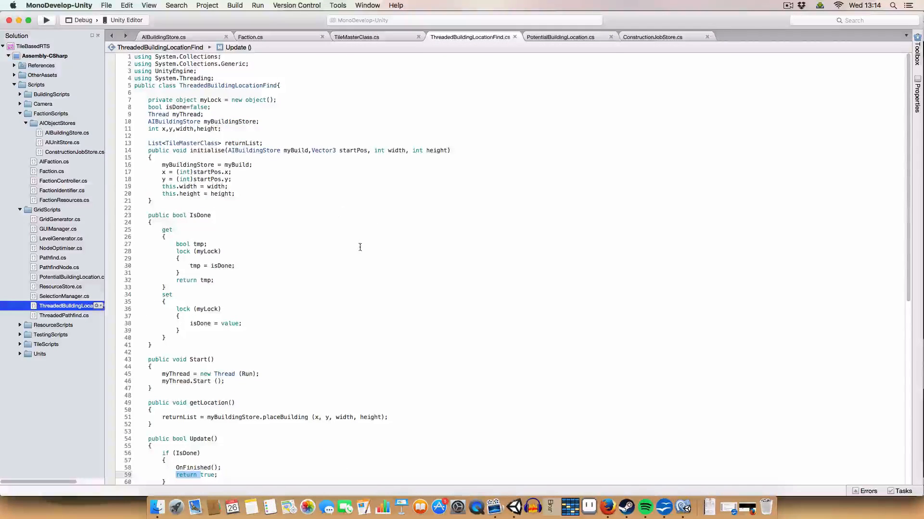
left_click(310, 207)
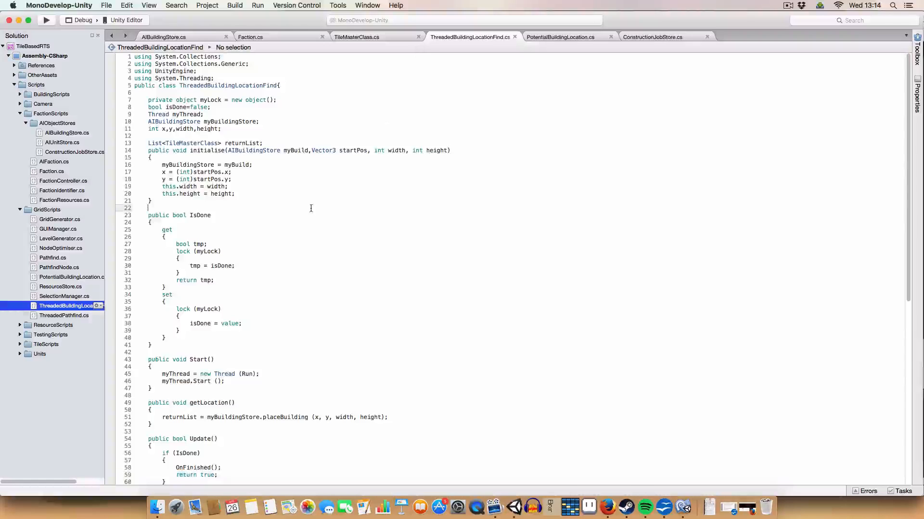
left_click(152, 157)
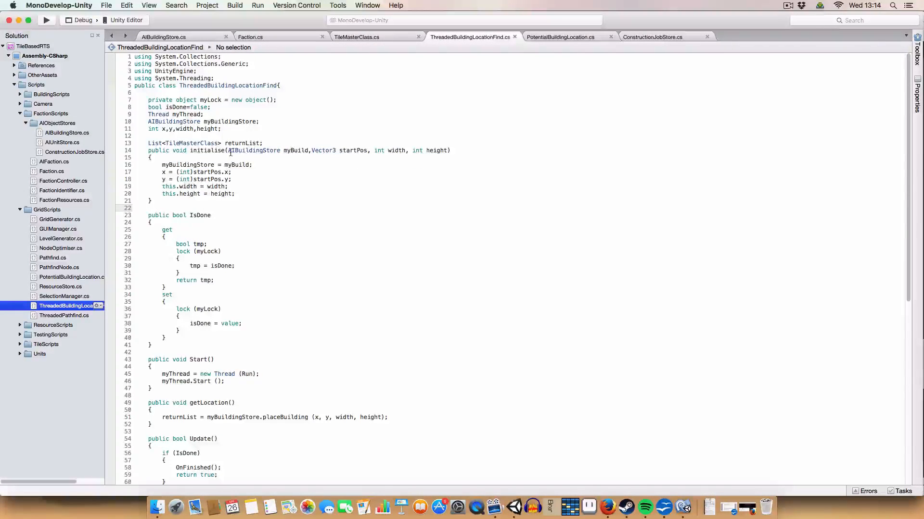
Step: Highlight initialise's myBuild, width and height parameters, then the getLocation call in Run
double_click(255, 150)
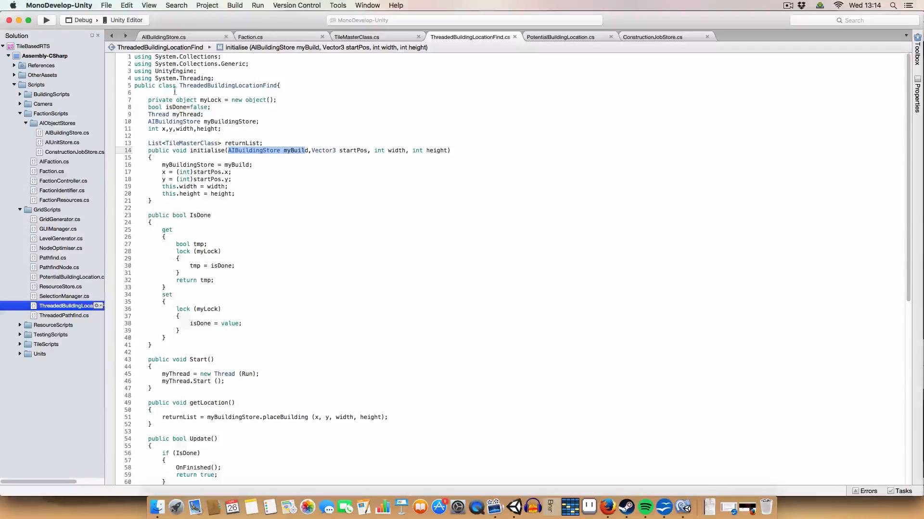
left_click(316, 150)
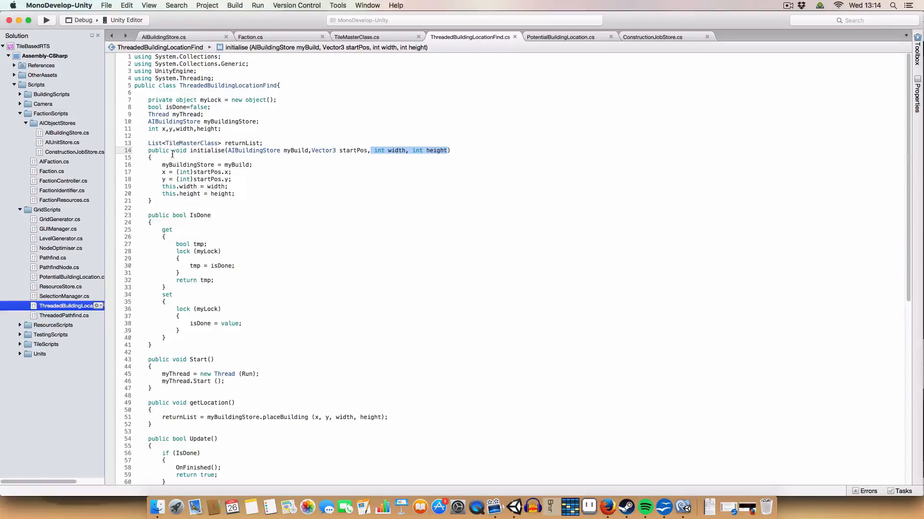
scroll("down", 3)
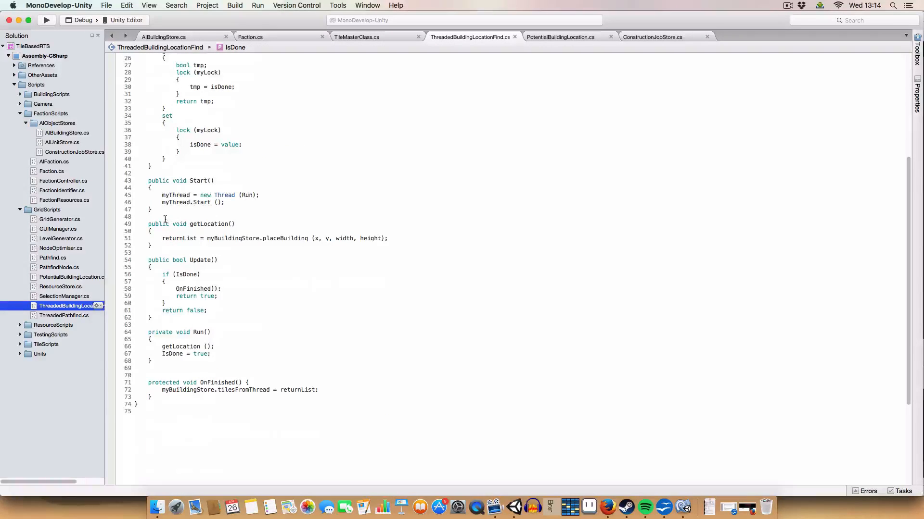
scroll("up", 3)
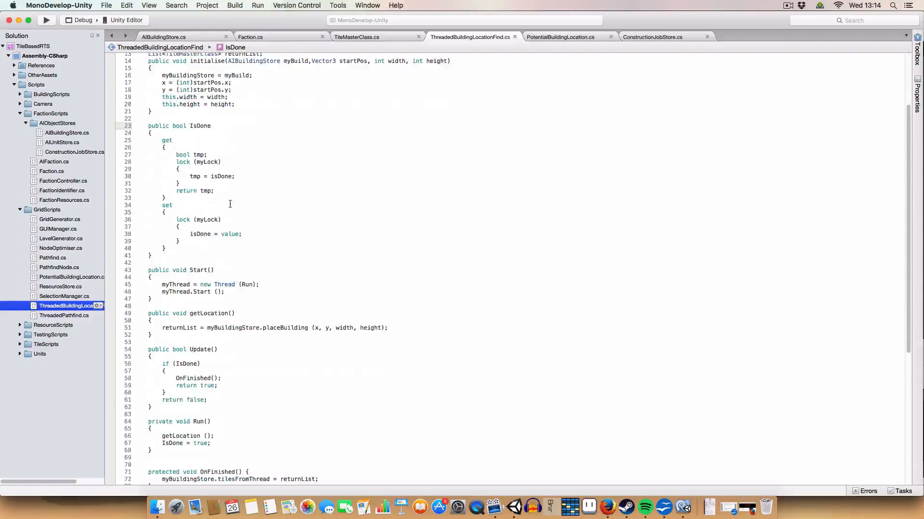
left_click_drag(162, 75, 234, 104)
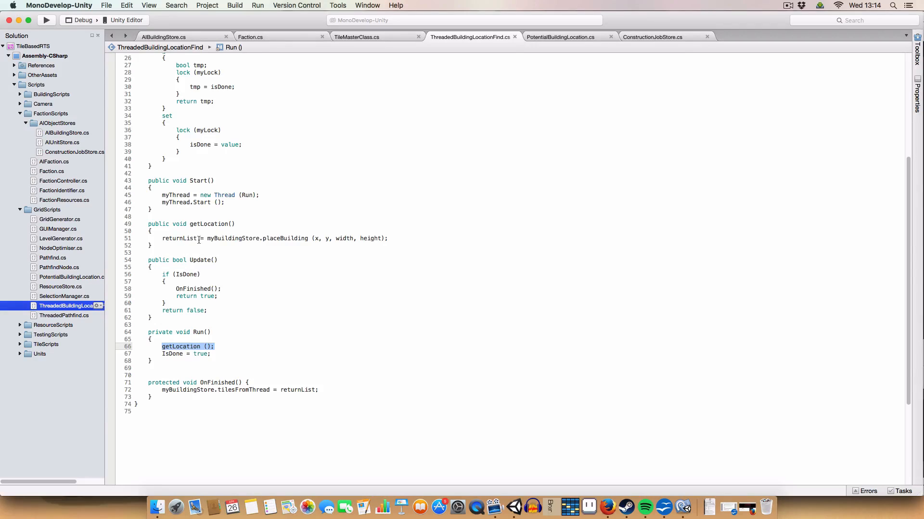
left_click(203, 239)
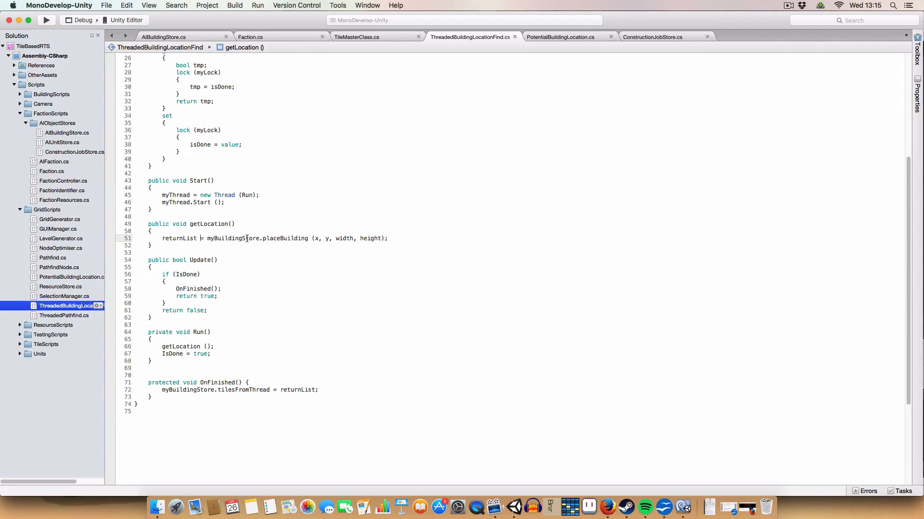
double_click(285, 238)
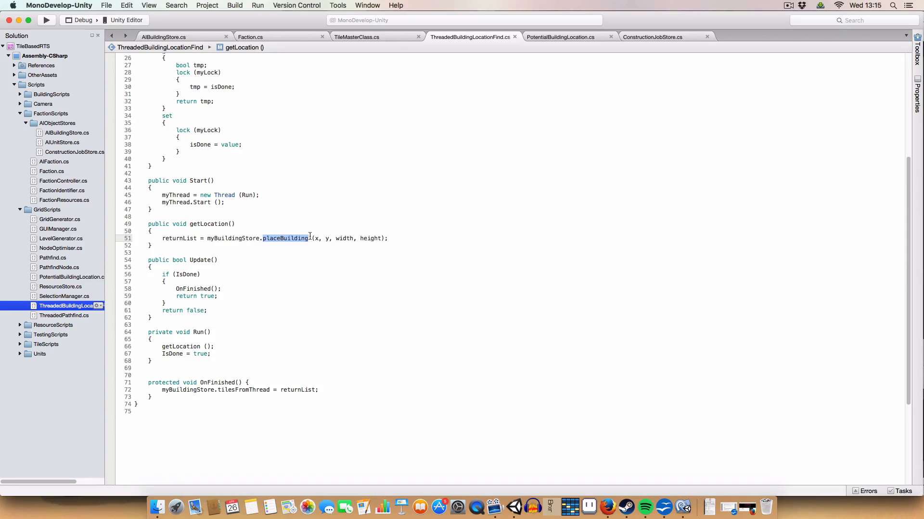
double_click(235, 238)
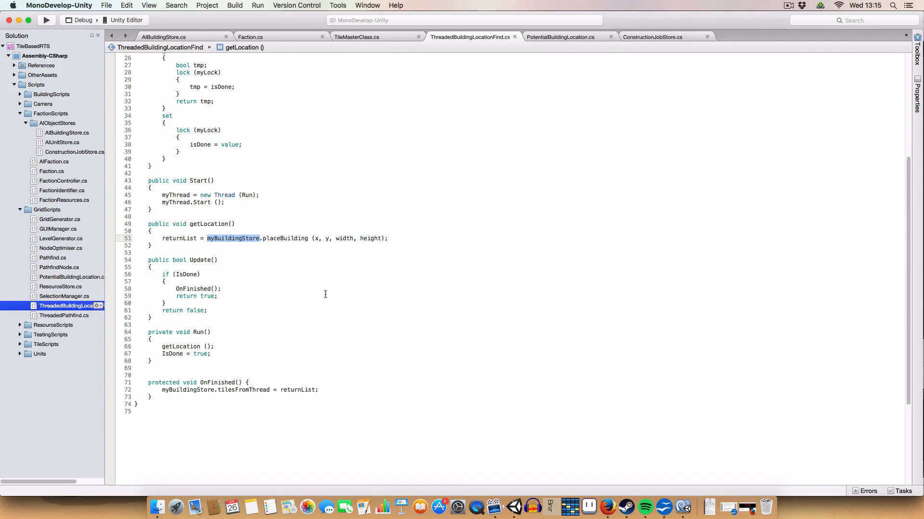
mouse_move(347, 258)
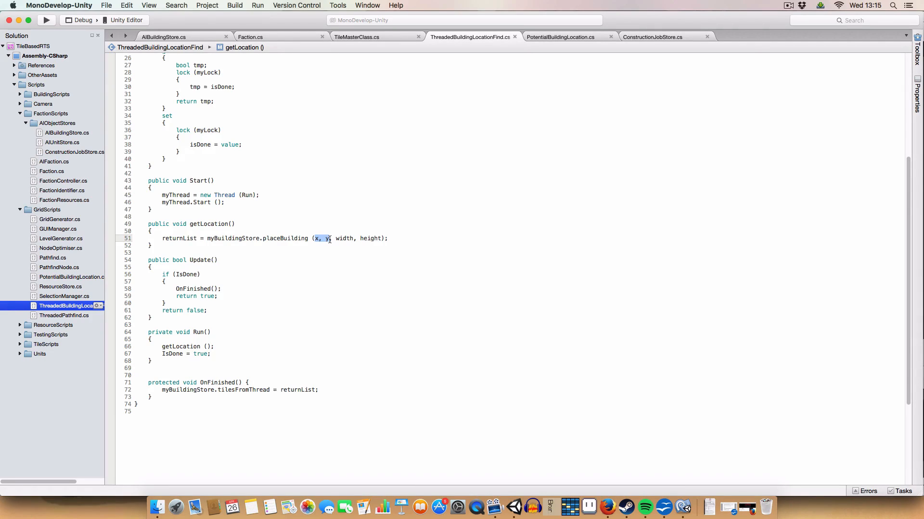
double_click(359, 238)
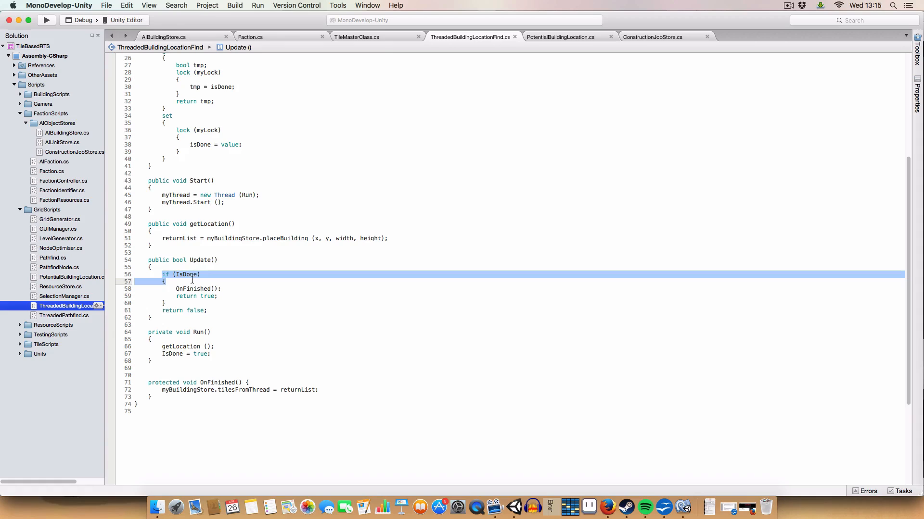
double_click(197, 289)
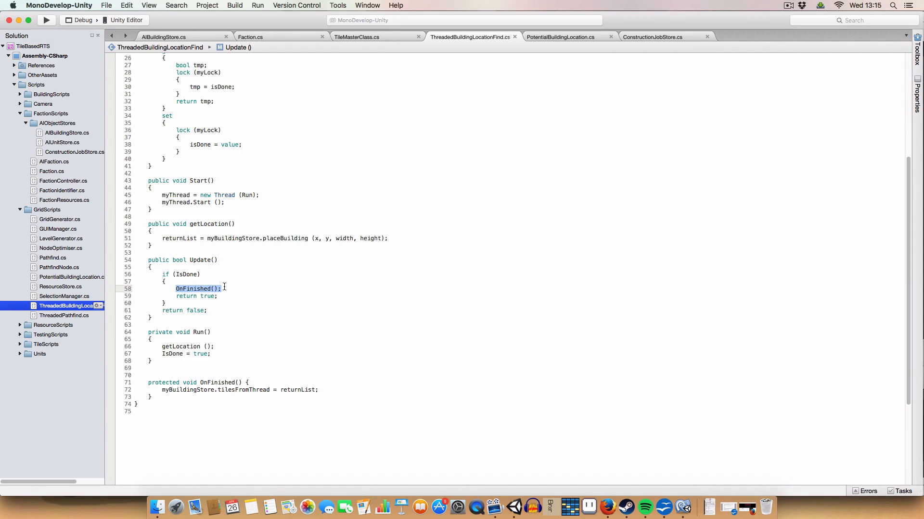
left_click(171, 390)
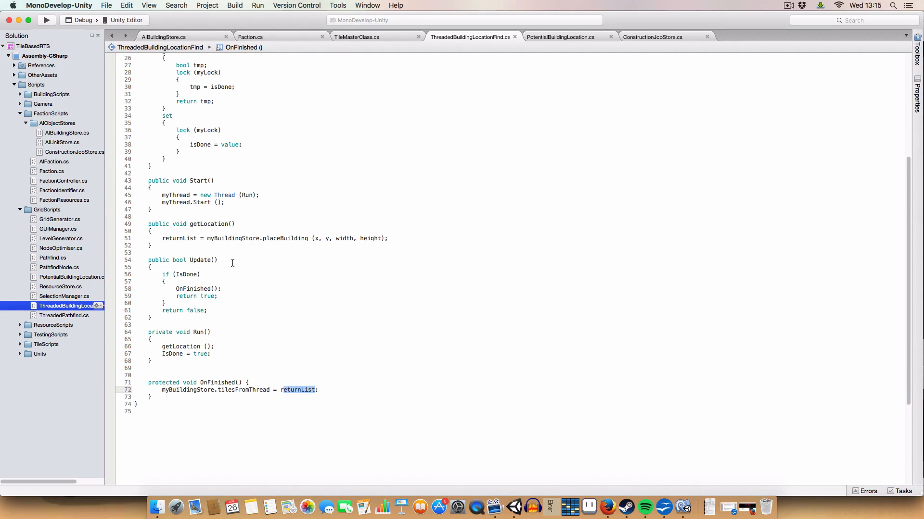
mouse_move(251, 241)
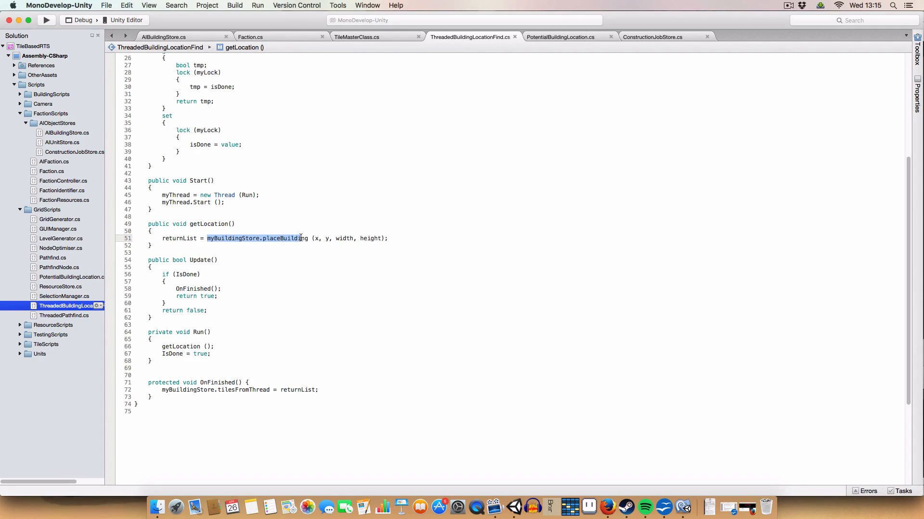
left_click(299, 252)
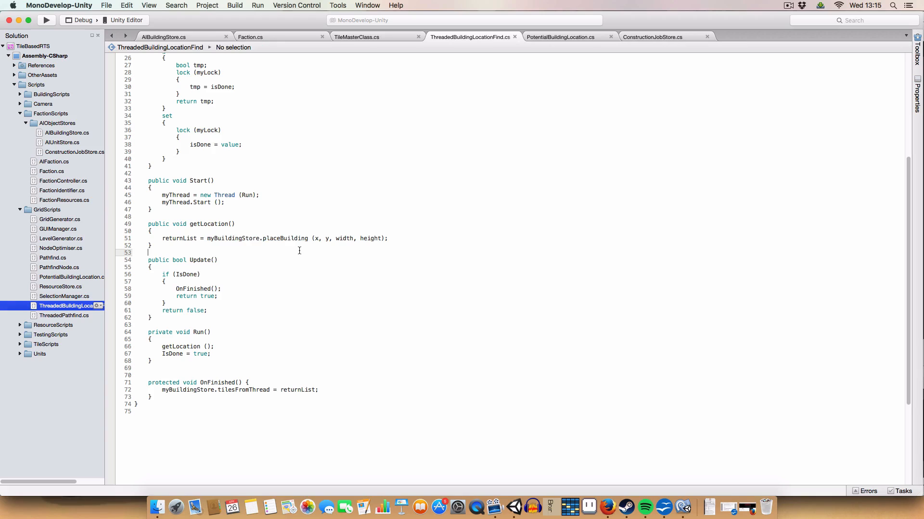
left_click(163, 36)
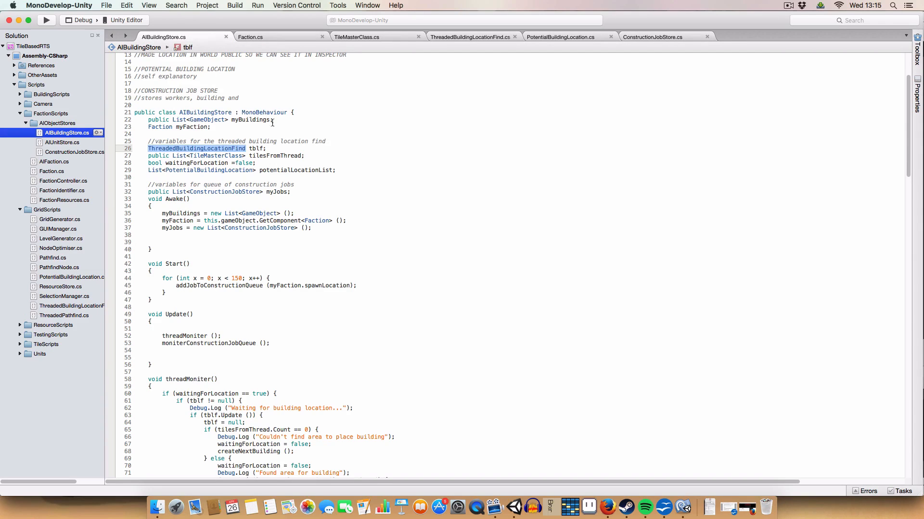
left_click(289, 147)
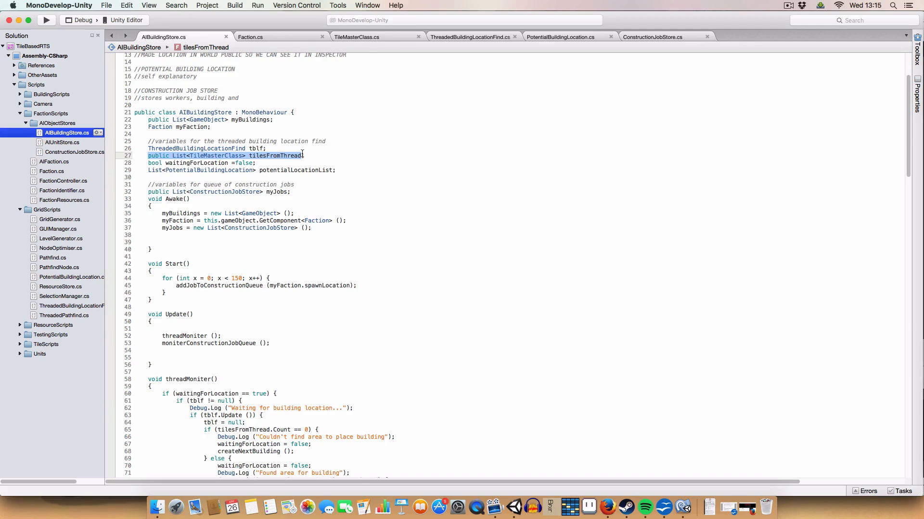
left_click(307, 155)
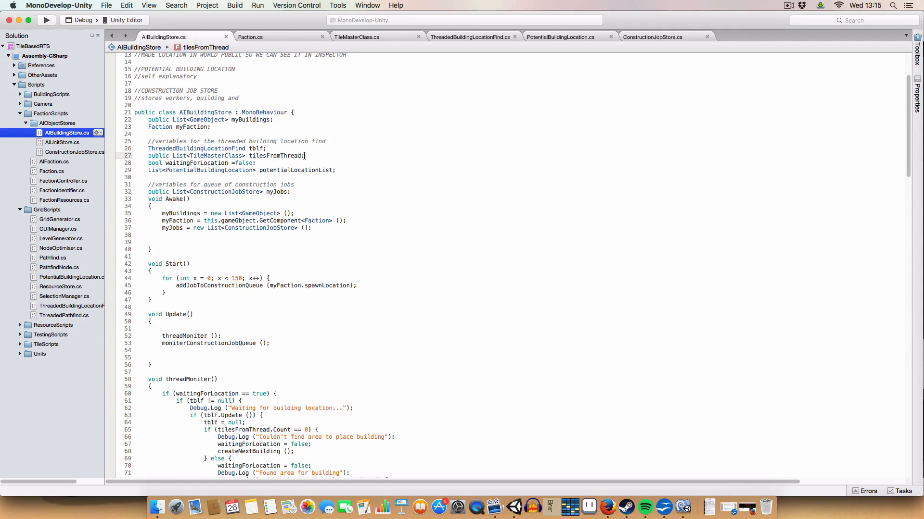
double_click(277, 156)
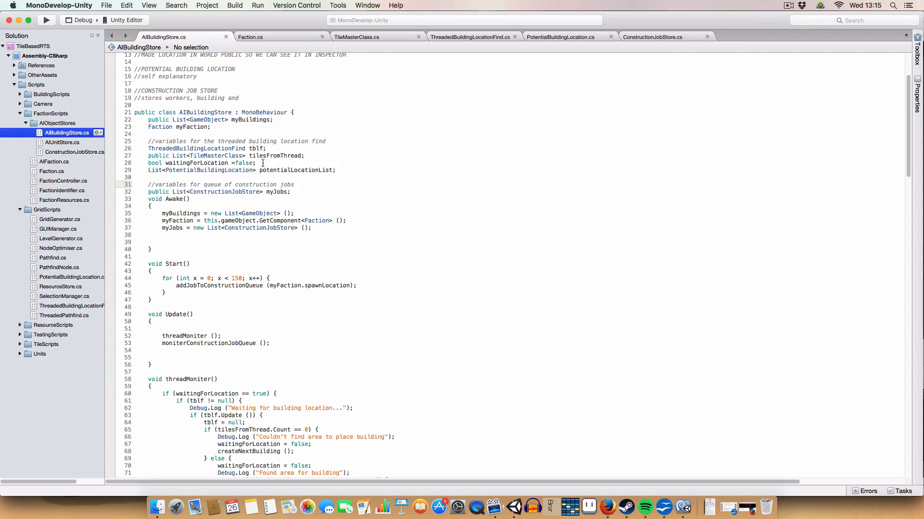
double_click(203, 163)
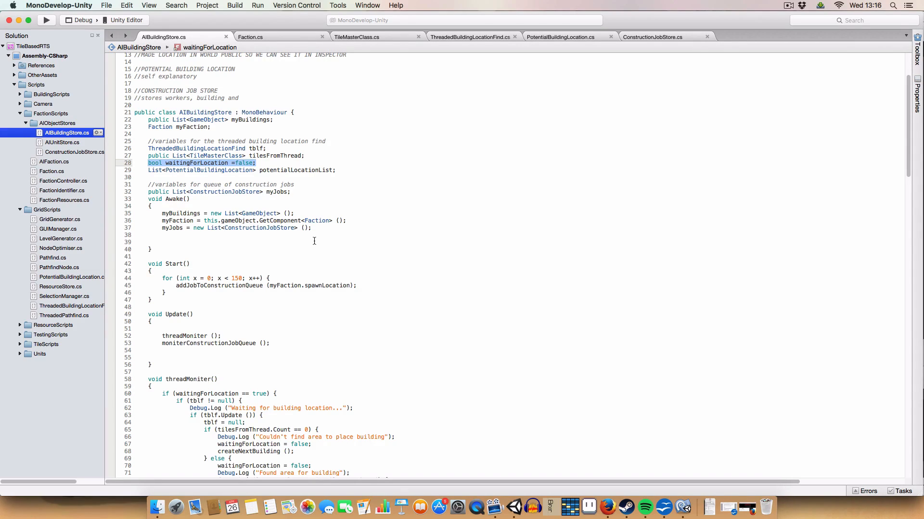
scroll("down", 3)
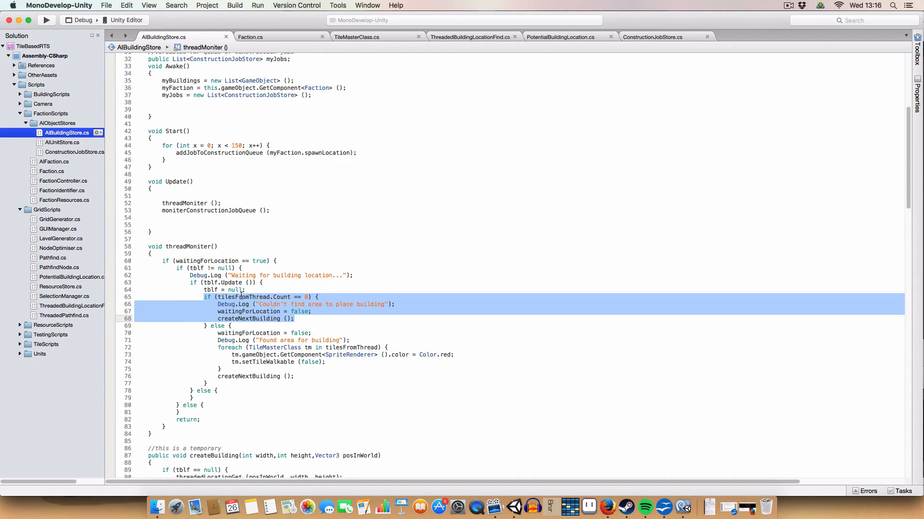
scroll("down", 3)
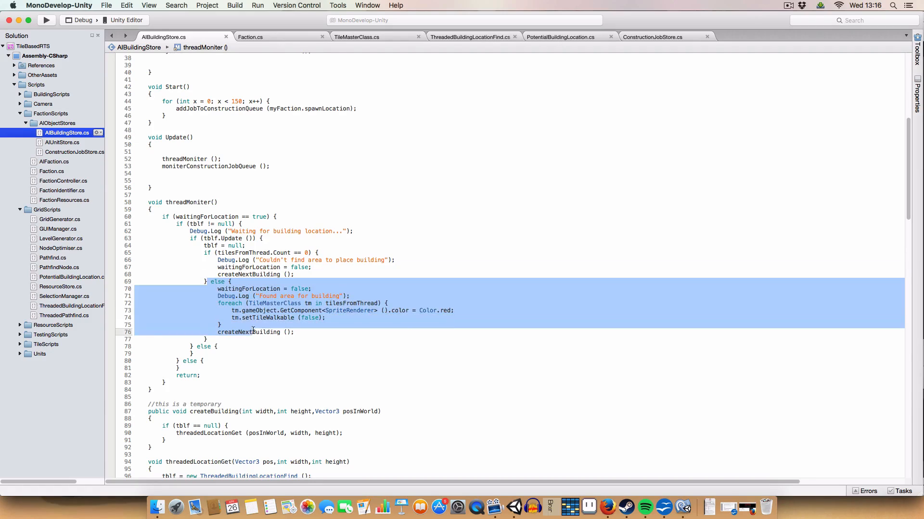
left_click(254, 296)
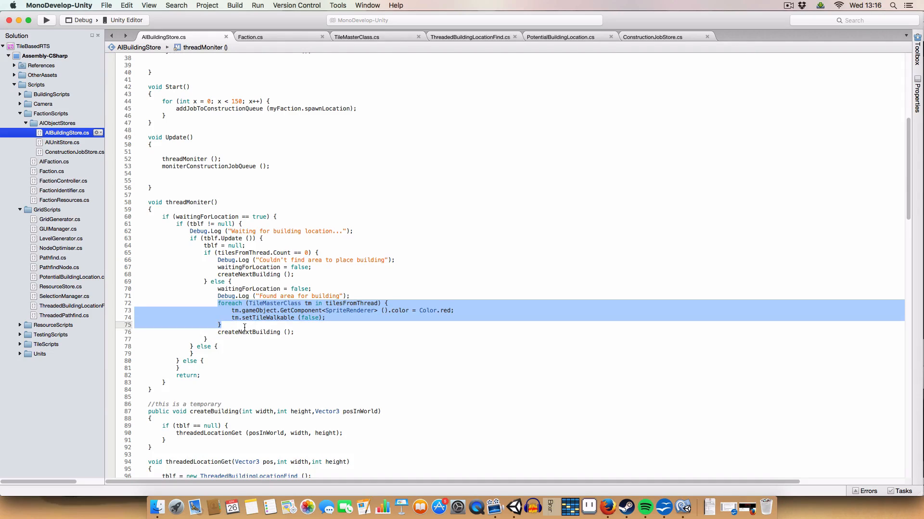
mouse_move(244, 325)
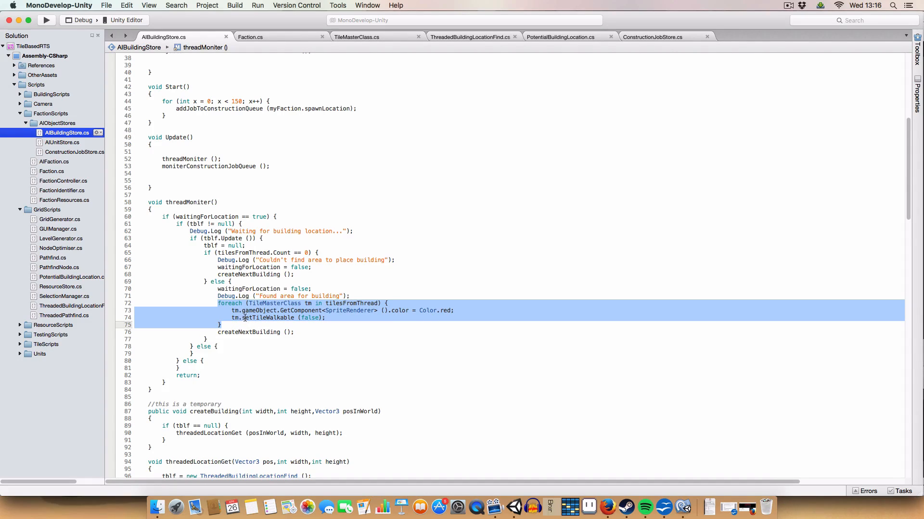
mouse_move(236, 318)
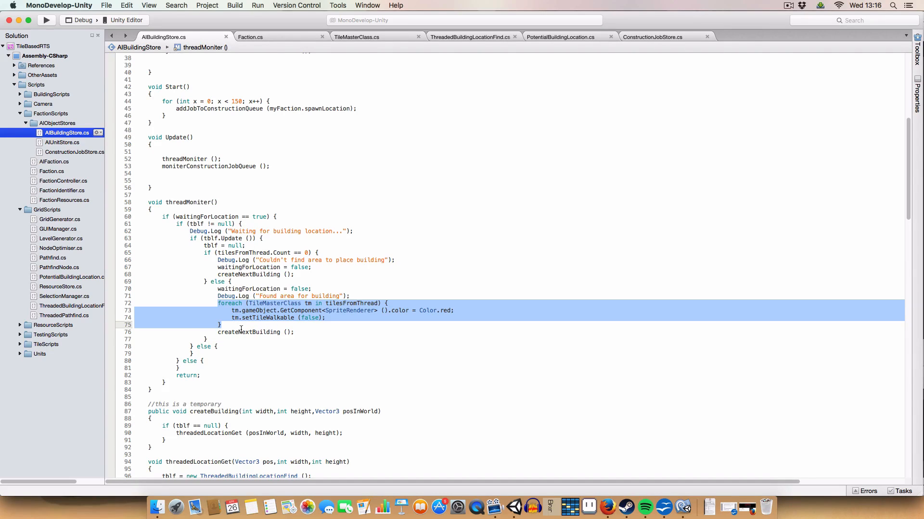
mouse_move(247, 332)
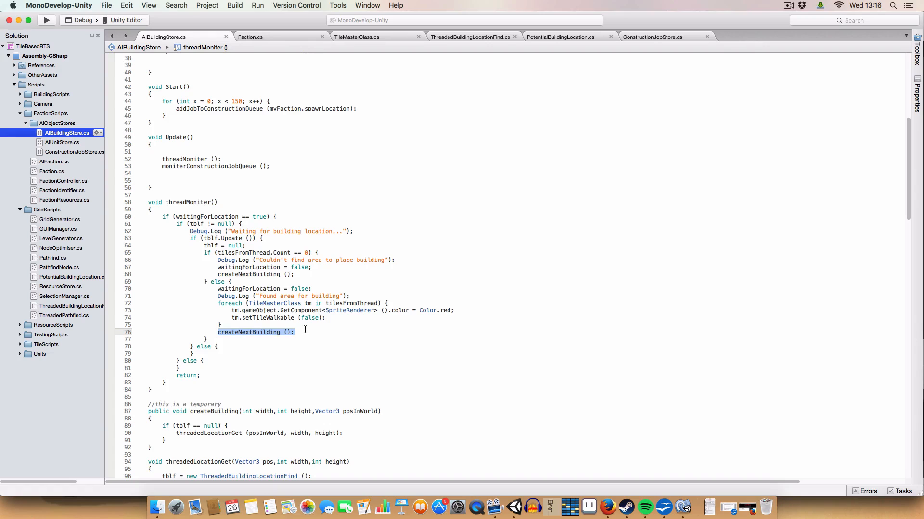
scroll("up", 3)
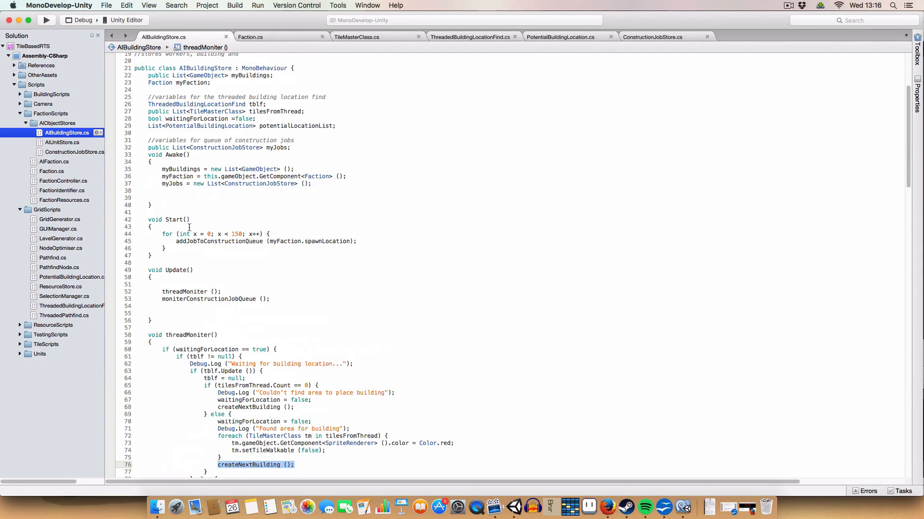
Step: Browse PotentialBuildingLocation and select the startPos parameter of initialise in ThreadedBuildingLocationFind
scroll("up", 3)
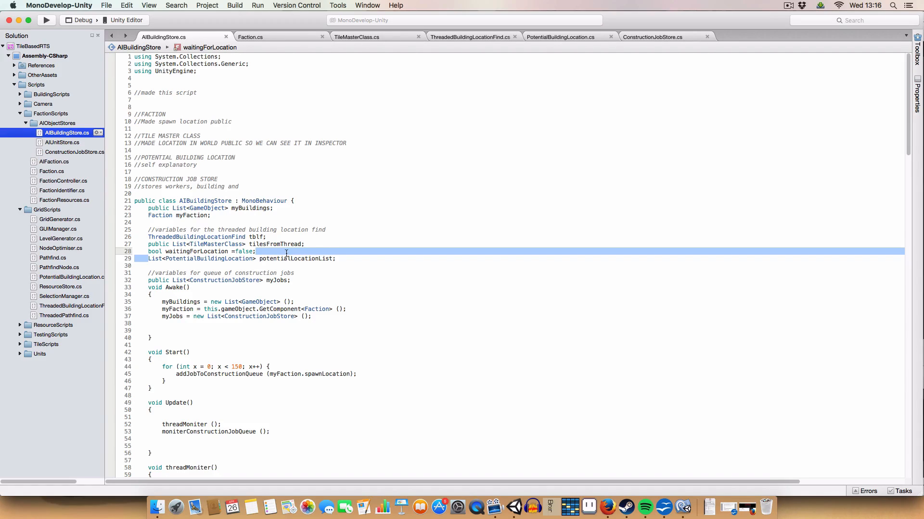
left_click(560, 37)
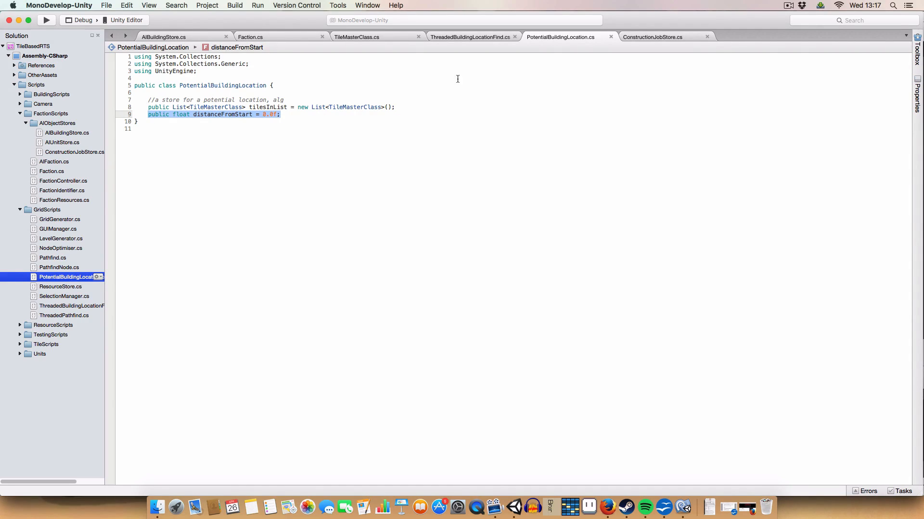
left_click(469, 37)
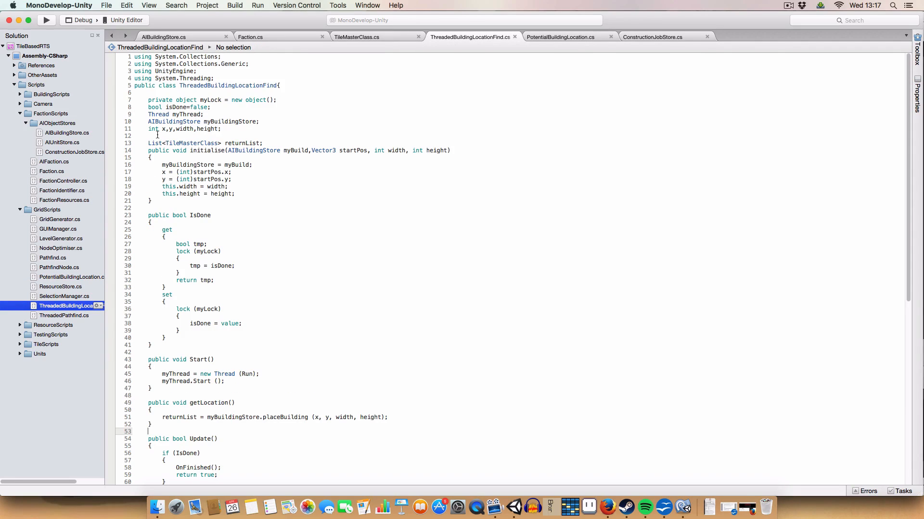
double_click(352, 150)
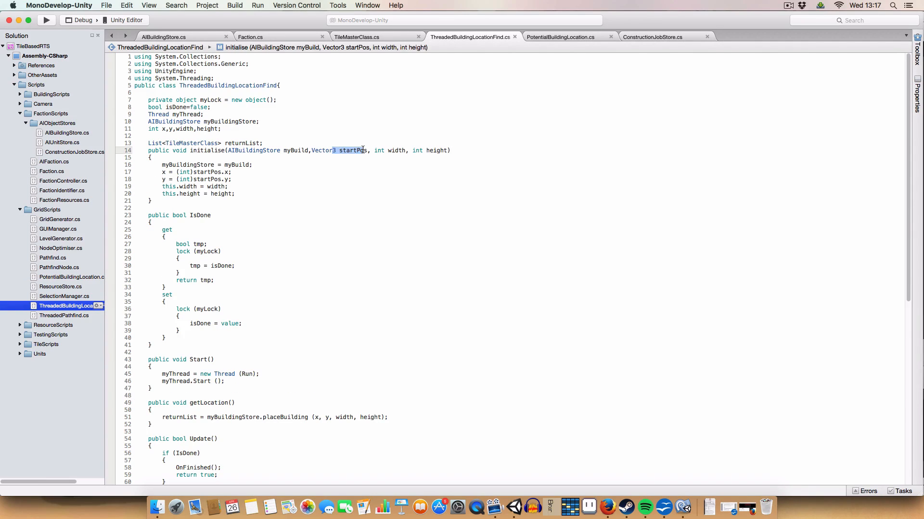
left_click(559, 37)
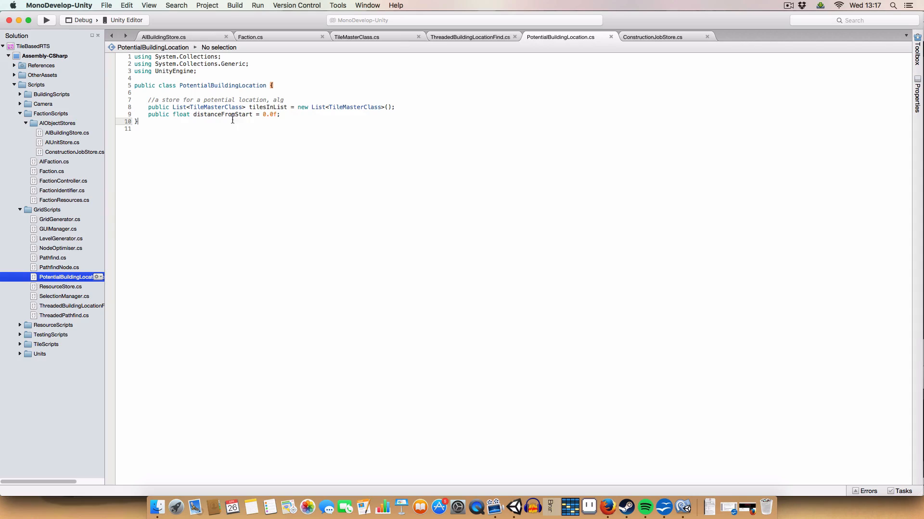
mouse_move(466, 111)
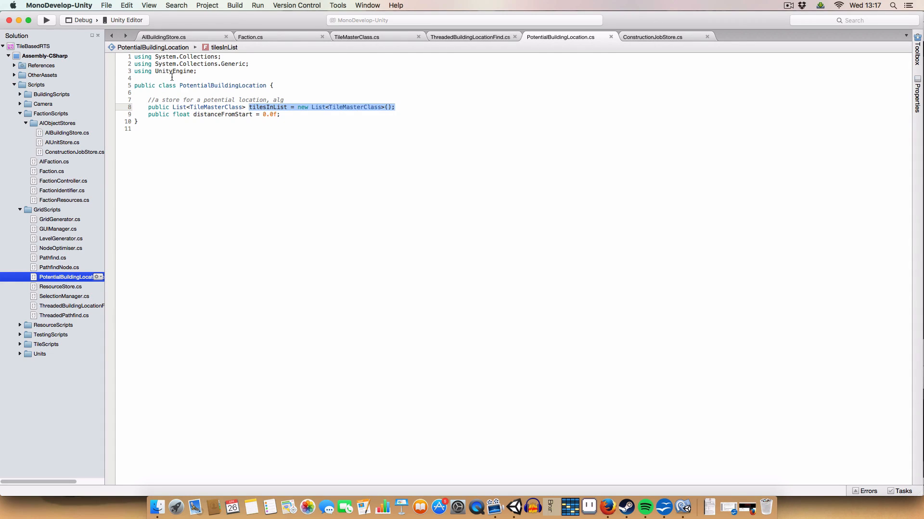
Step: Select AIBuildingStore's myJobs list declaration, then switch to the ConstructionJobStore script
left_click(163, 36)
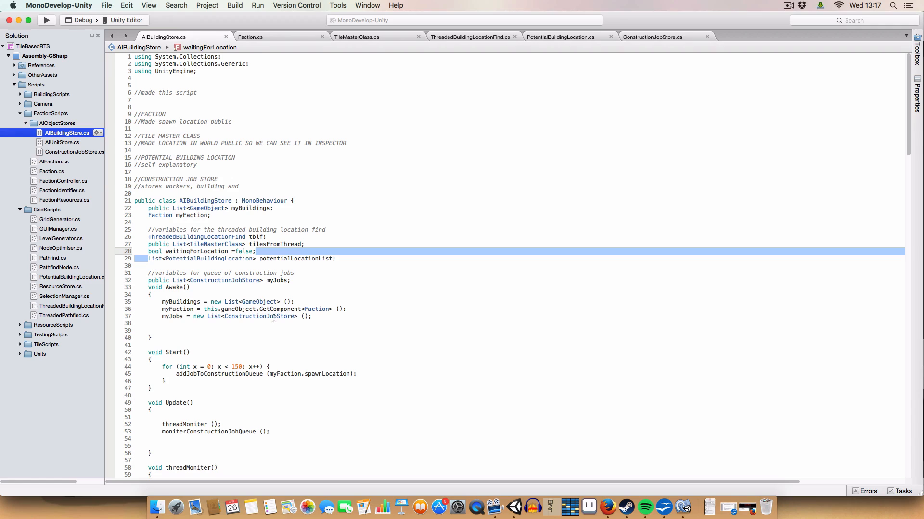
left_click(286, 273)
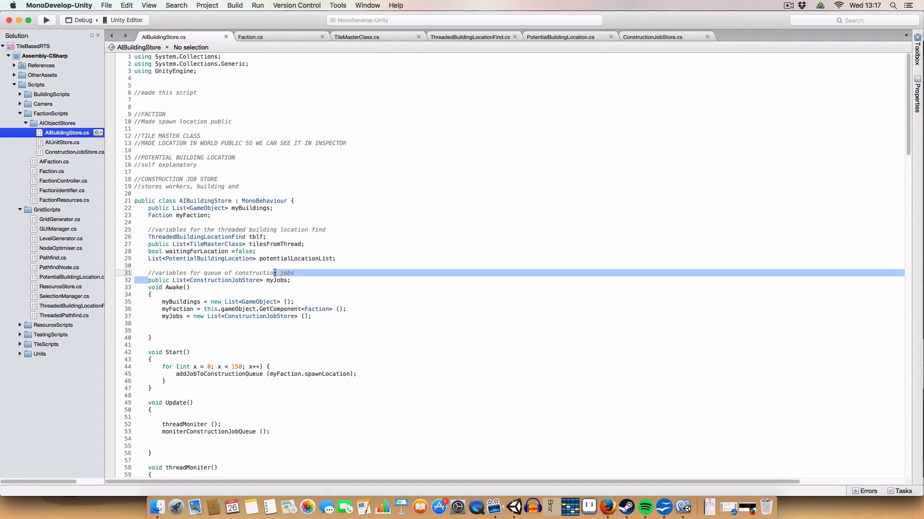
left_click(203, 281)
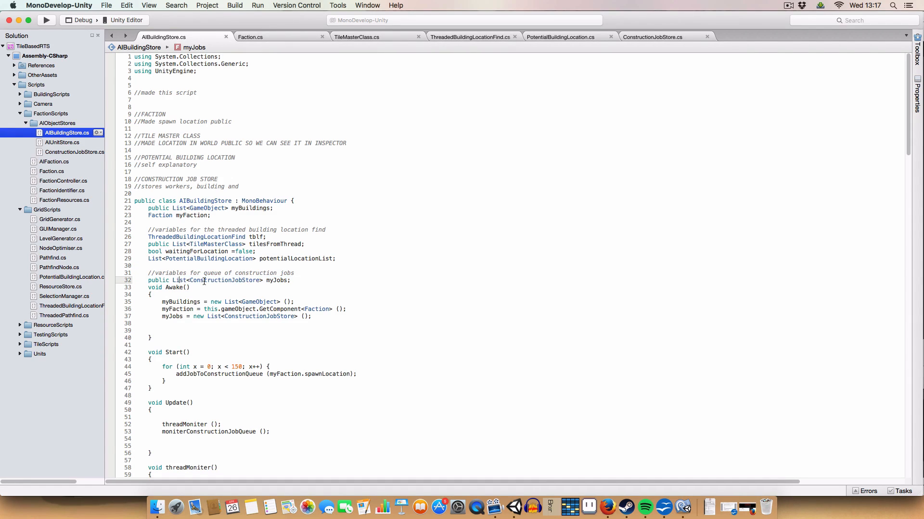
double_click(226, 280)
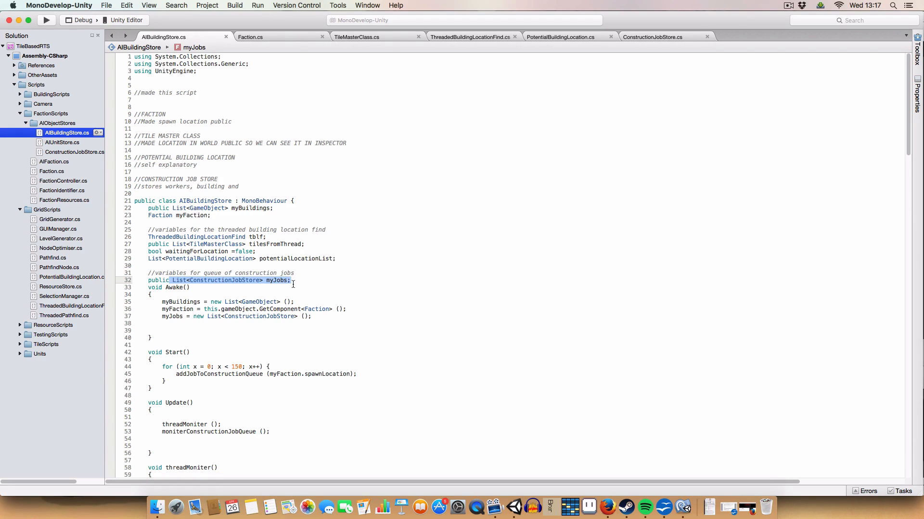
left_click(189, 288)
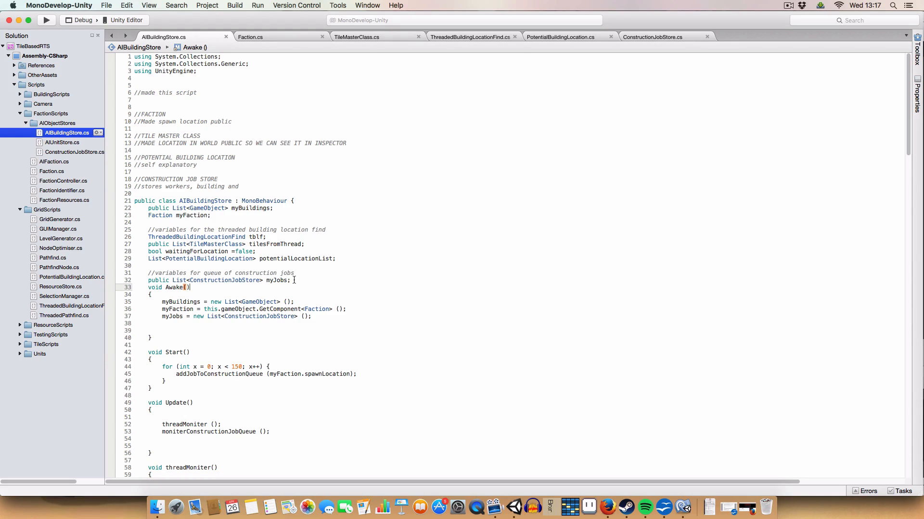
left_click(653, 37)
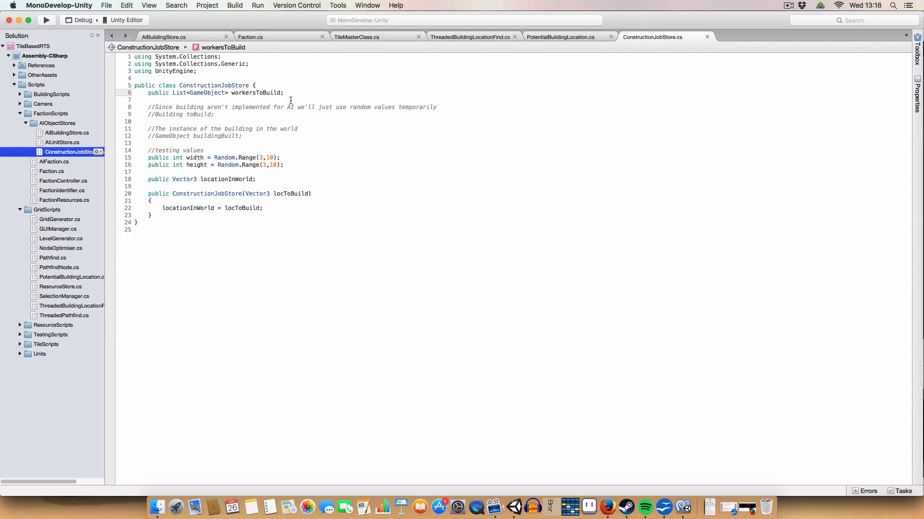
left_click(134, 171)
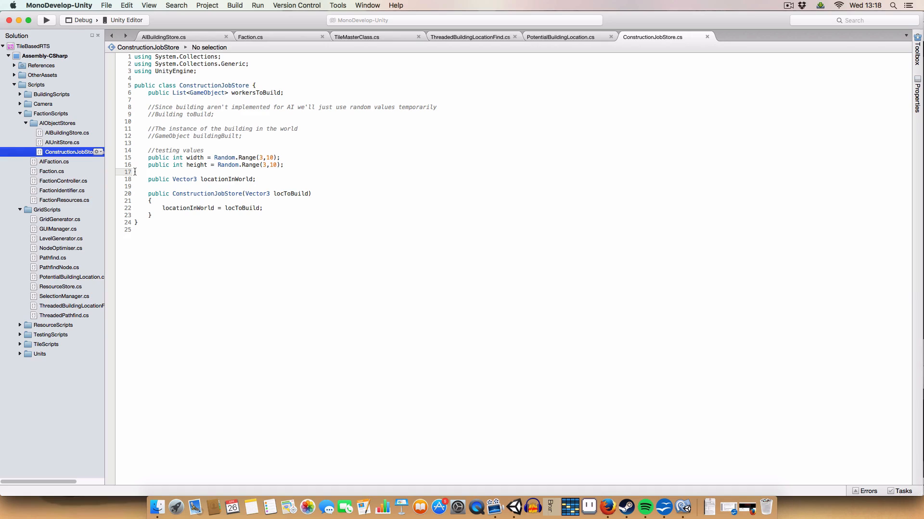
left_click(155, 186)
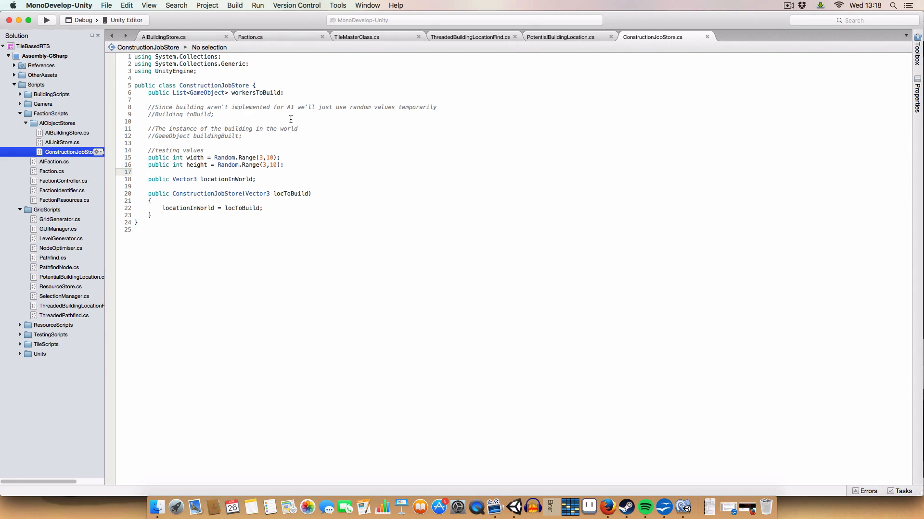
mouse_move(282, 104)
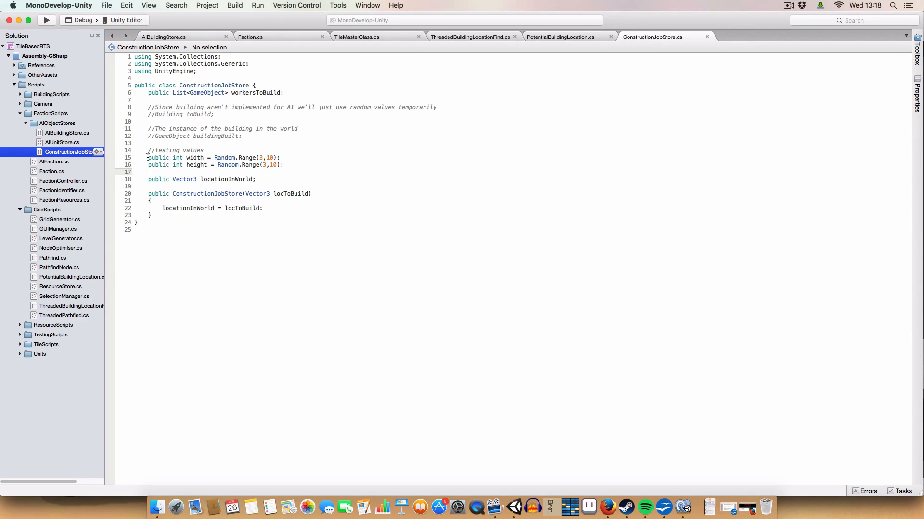
left_click_drag(147, 158, 283, 165)
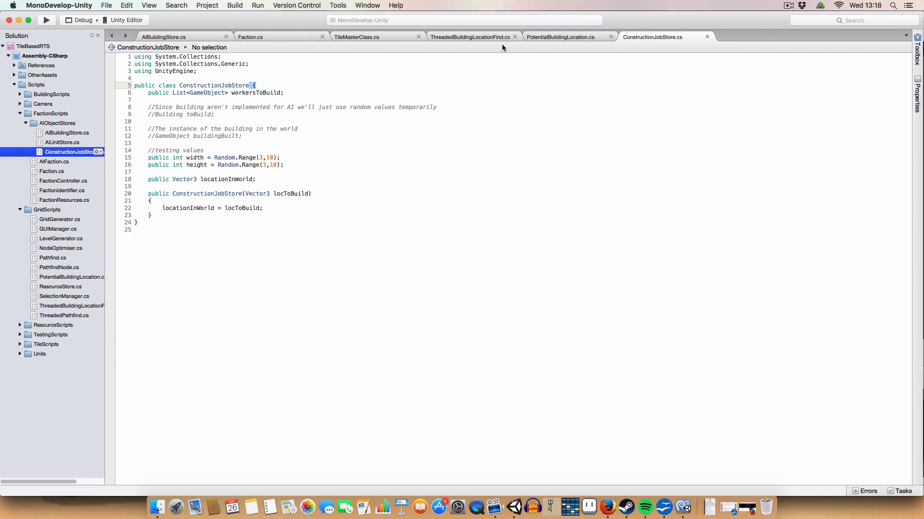
left_click(559, 36)
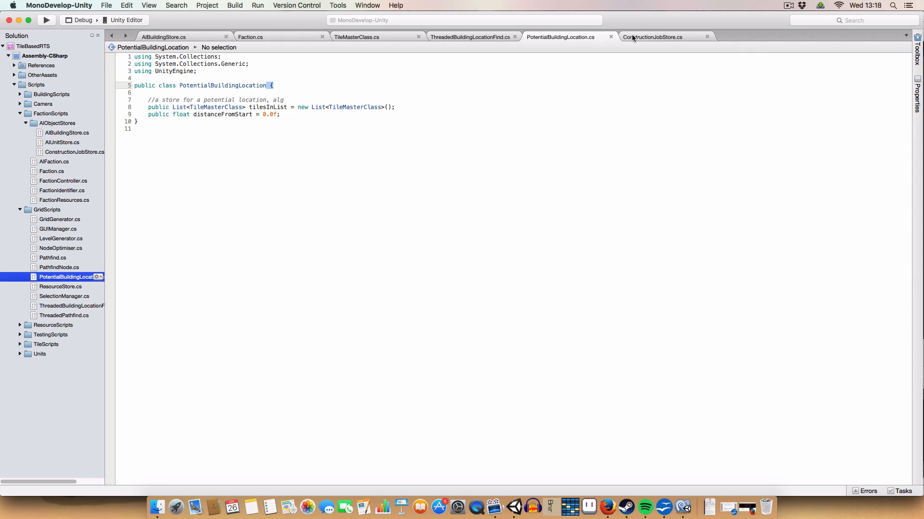
left_click(652, 37)
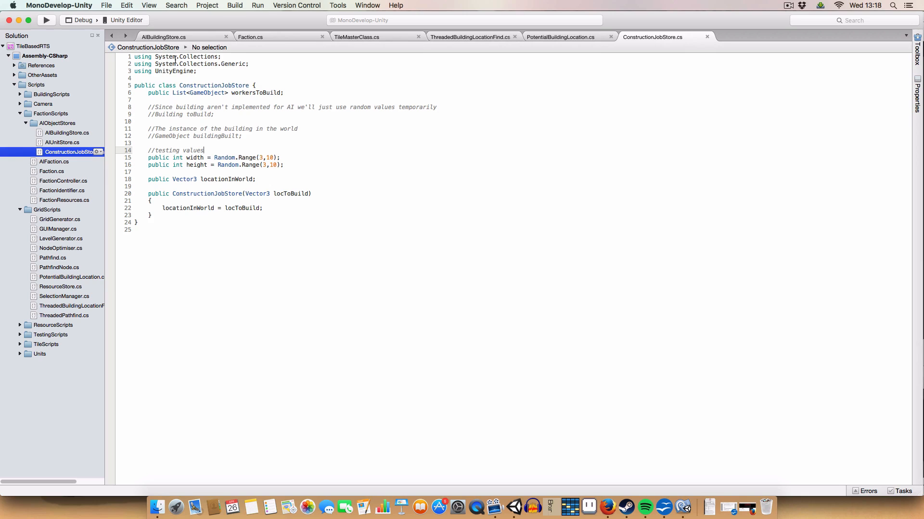
mouse_move(163, 36)
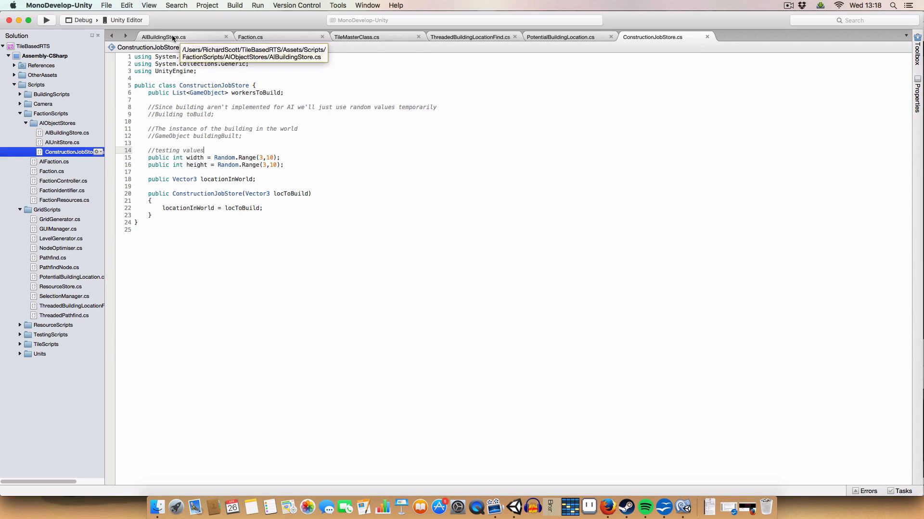
left_click(163, 37)
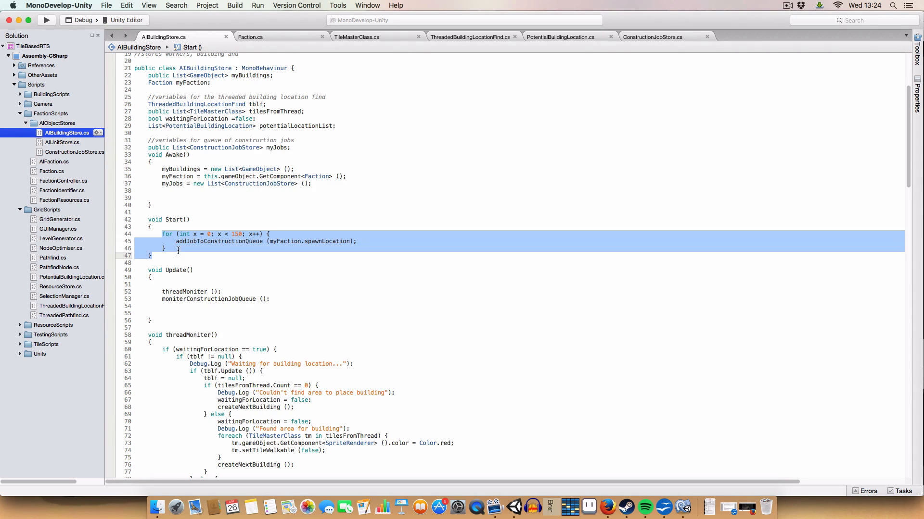
left_click(174, 241)
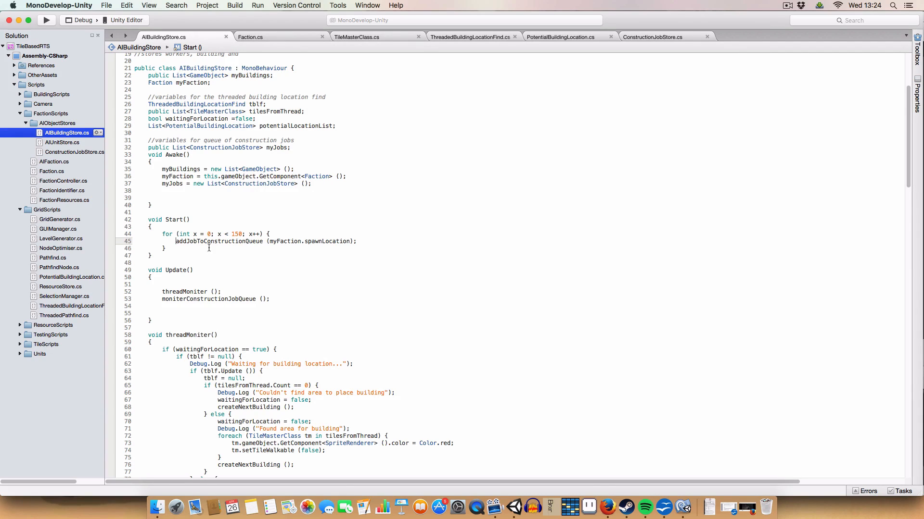
scroll("down", 3)
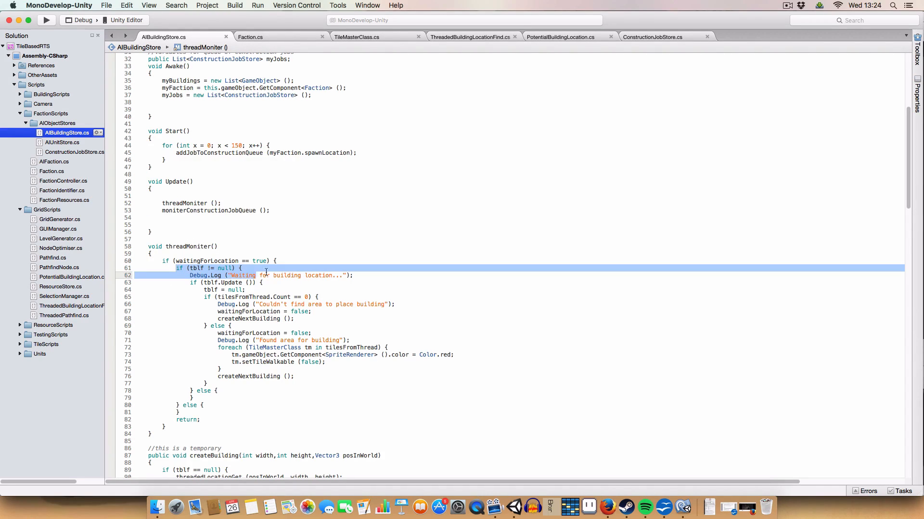
left_click(241, 268)
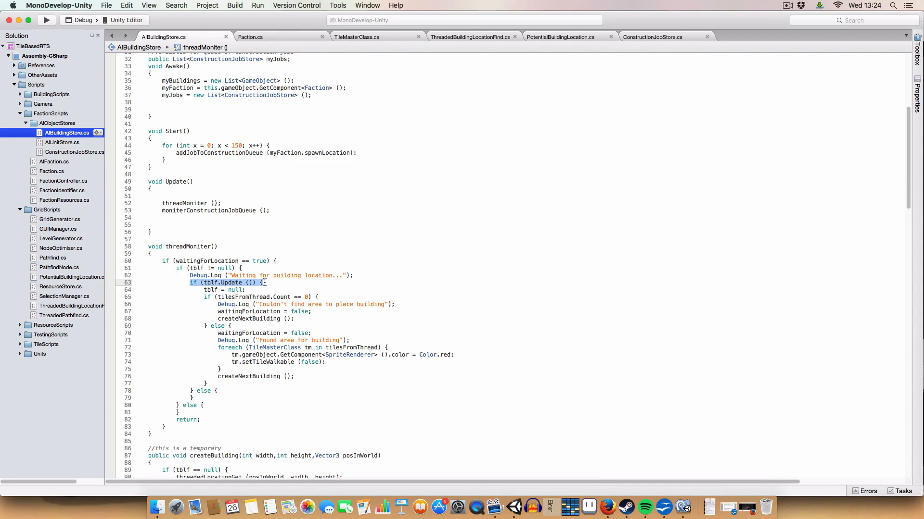
left_click(224, 289)
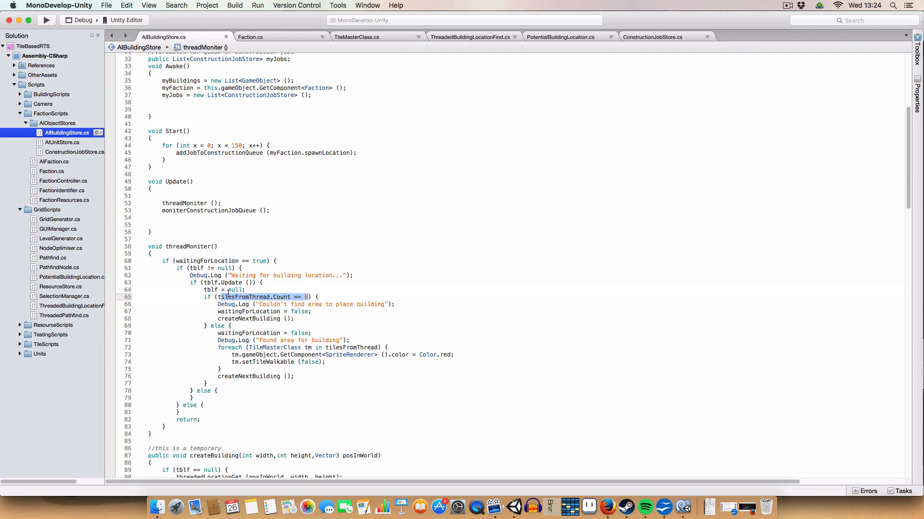
mouse_move(247, 296)
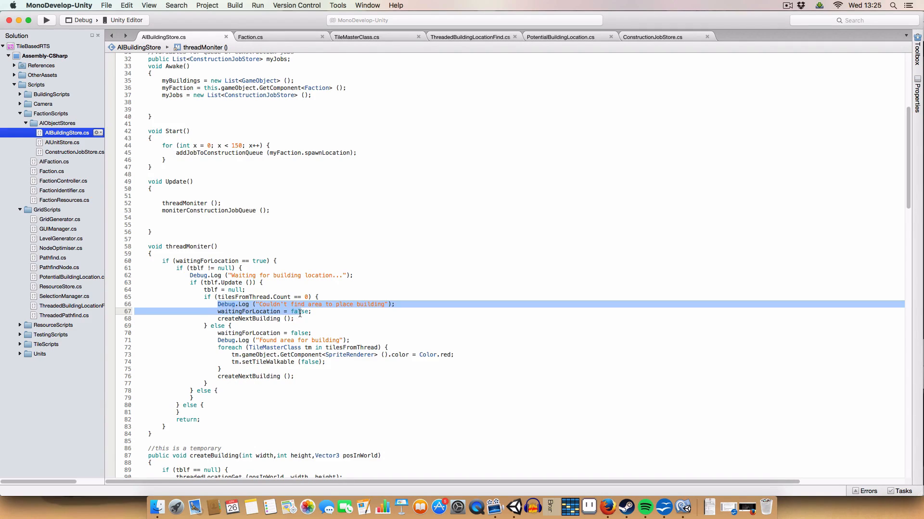
left_click(302, 319)
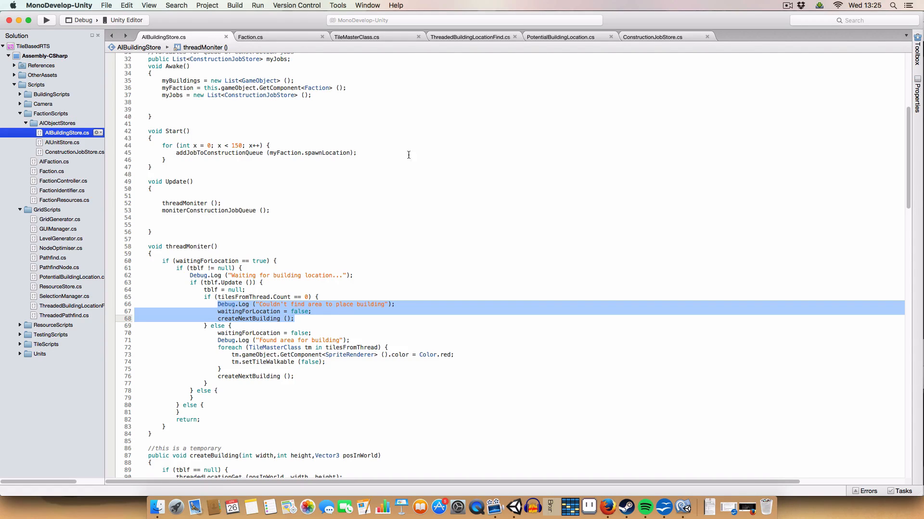
mouse_move(325, 227)
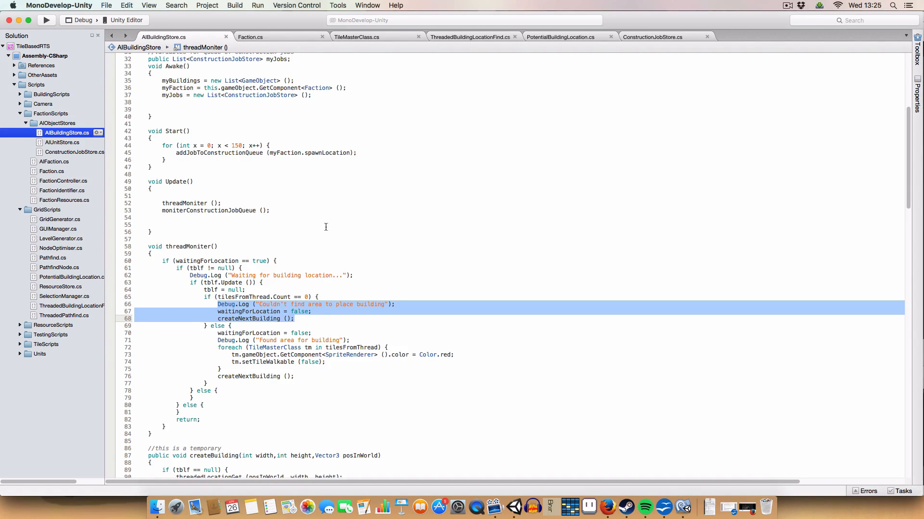
scroll("down", 3)
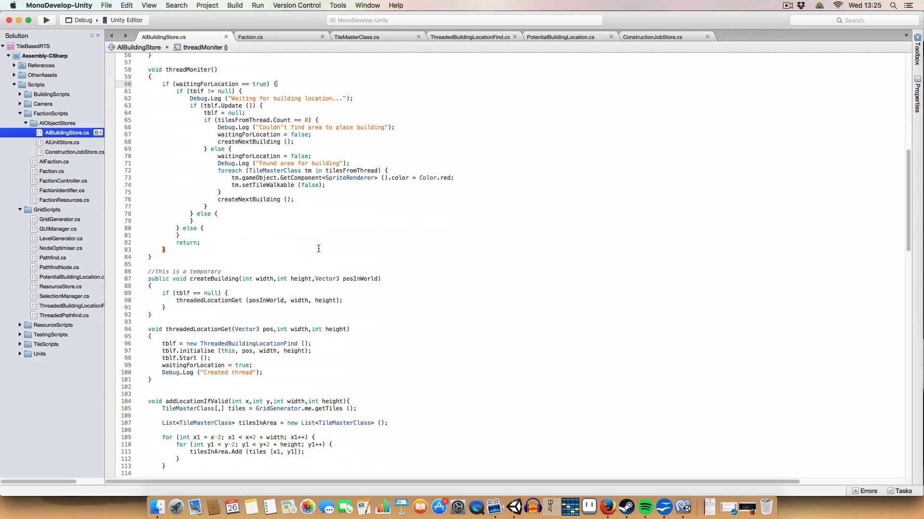
scroll("down", 3)
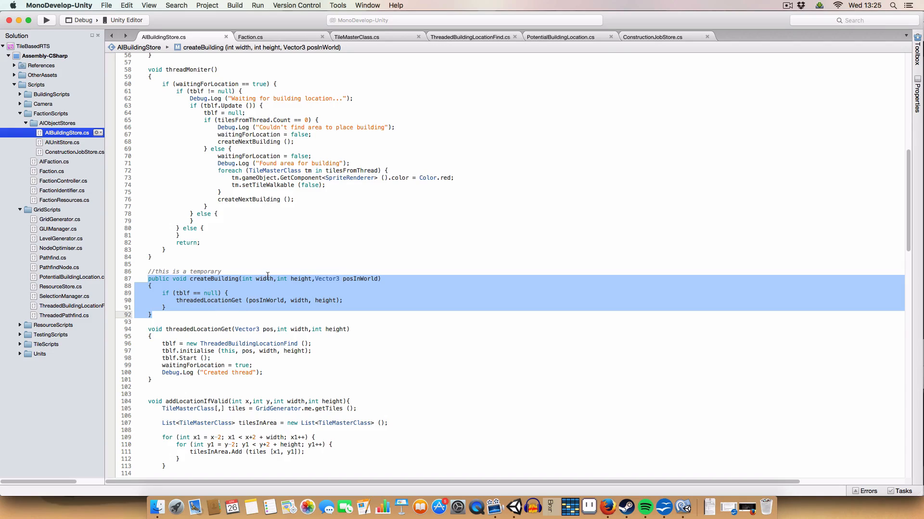
left_click(370, 265)
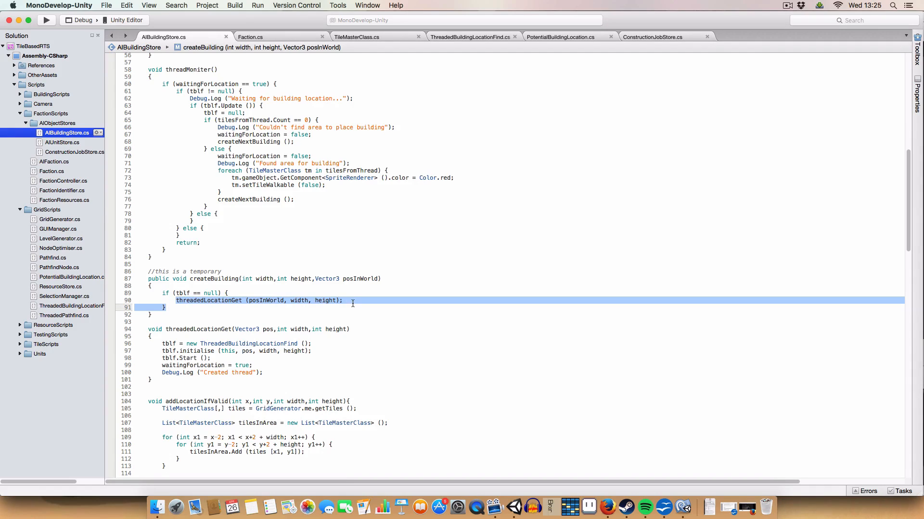
left_click(167, 293)
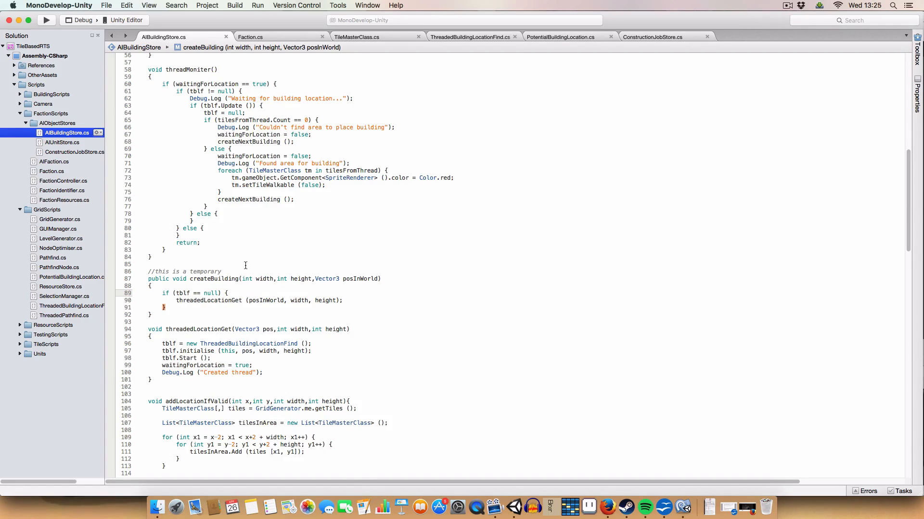
mouse_move(192, 310)
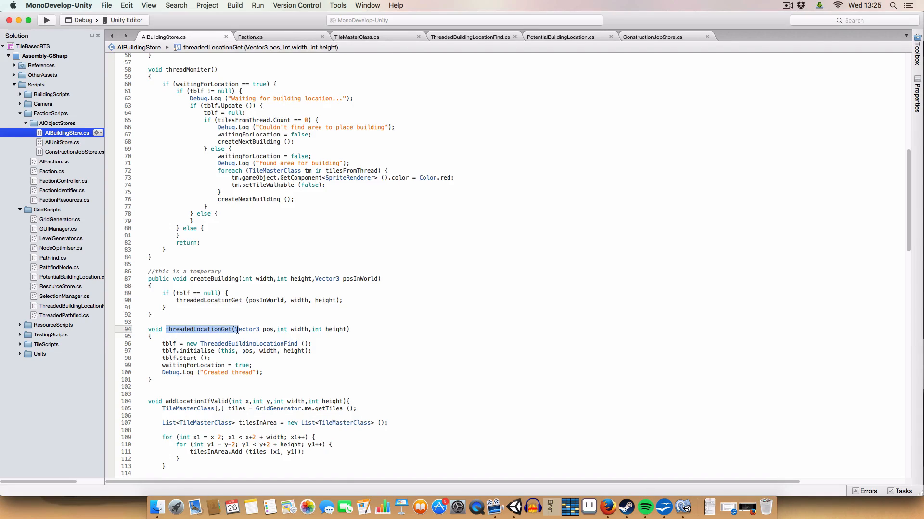
mouse_move(195, 344)
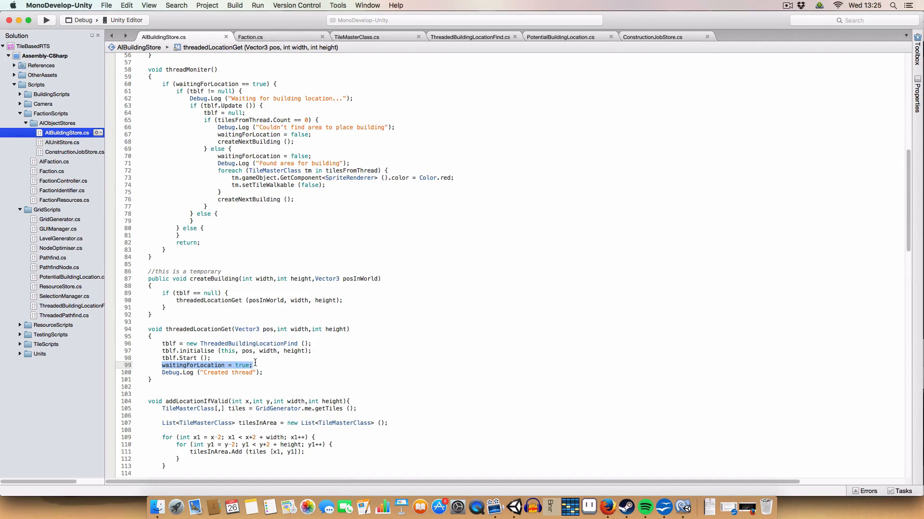
mouse_move(268, 267)
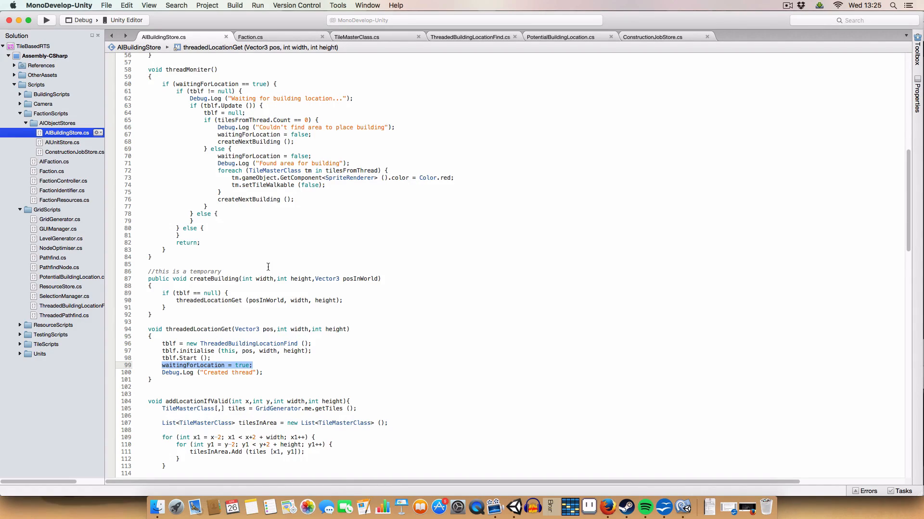
scroll("down", 3)
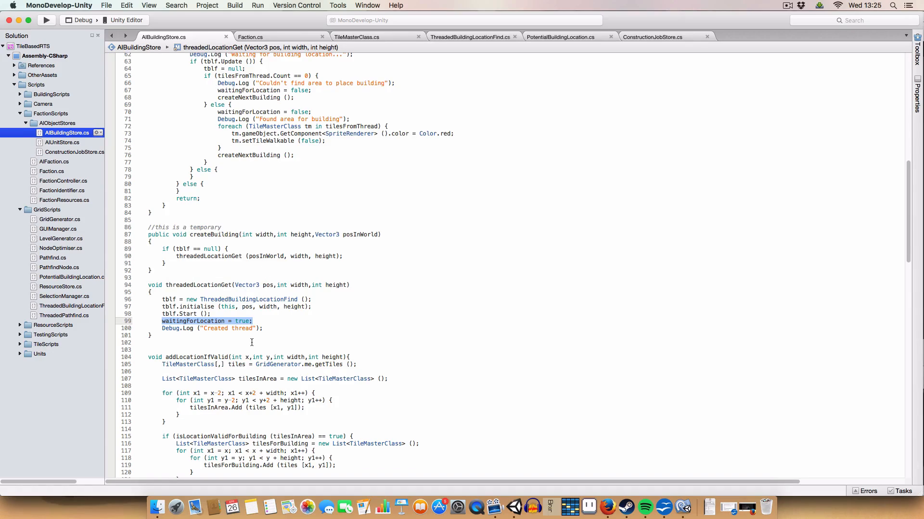
Step: Select the potentialLocationList variable and briefly check the PotentialBuildingLocation script
scroll("down", 3)
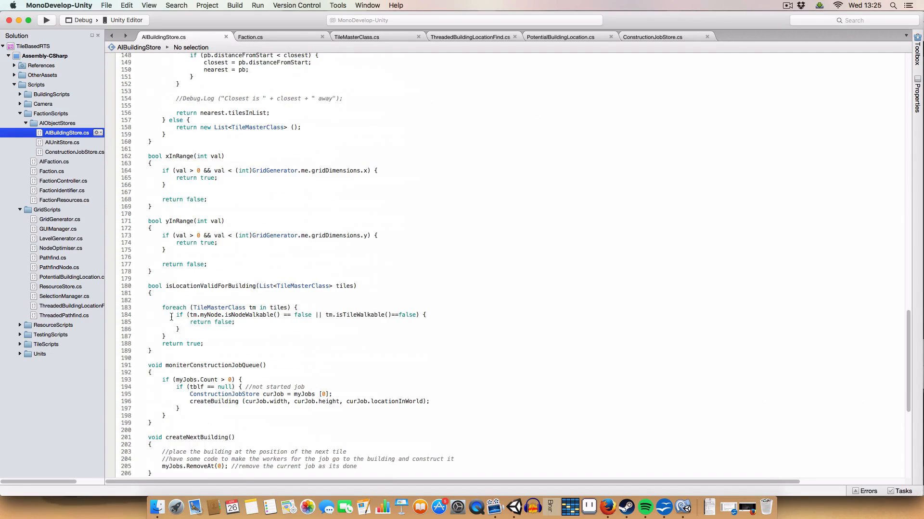
scroll("up", 3)
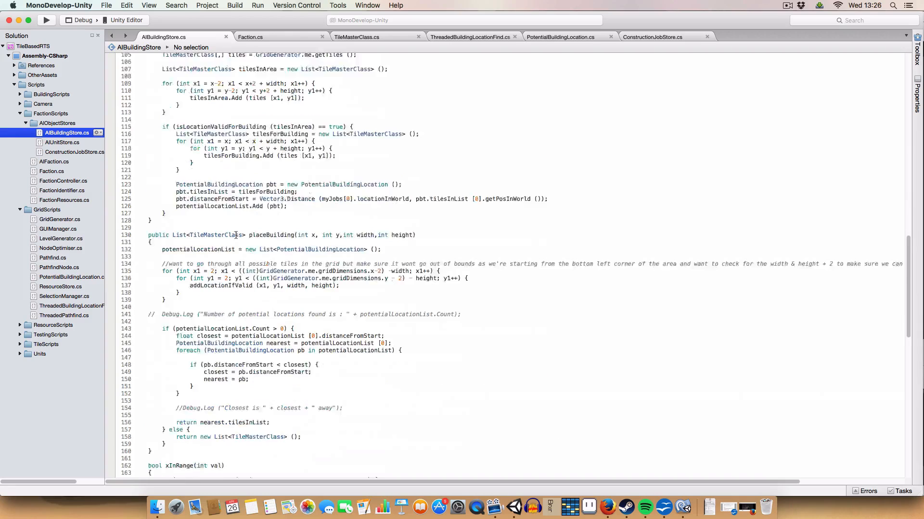
scroll("down", 3)
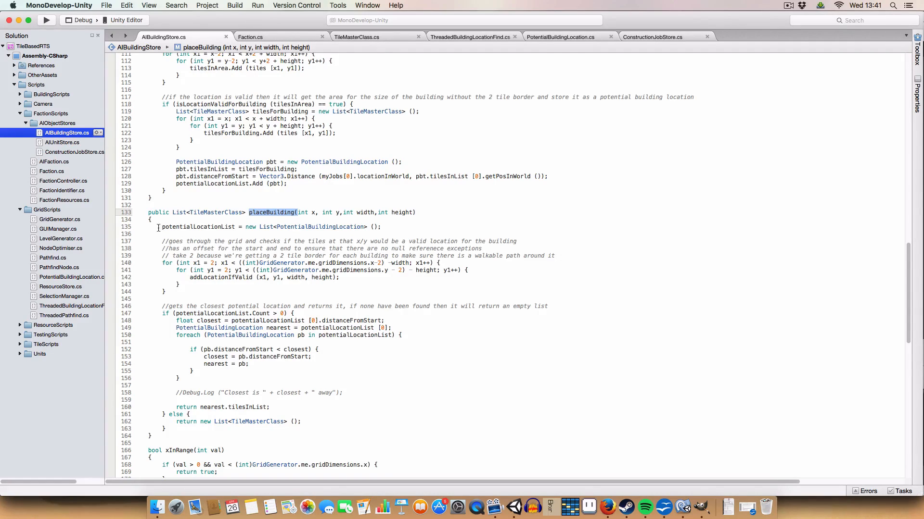
double_click(198, 226)
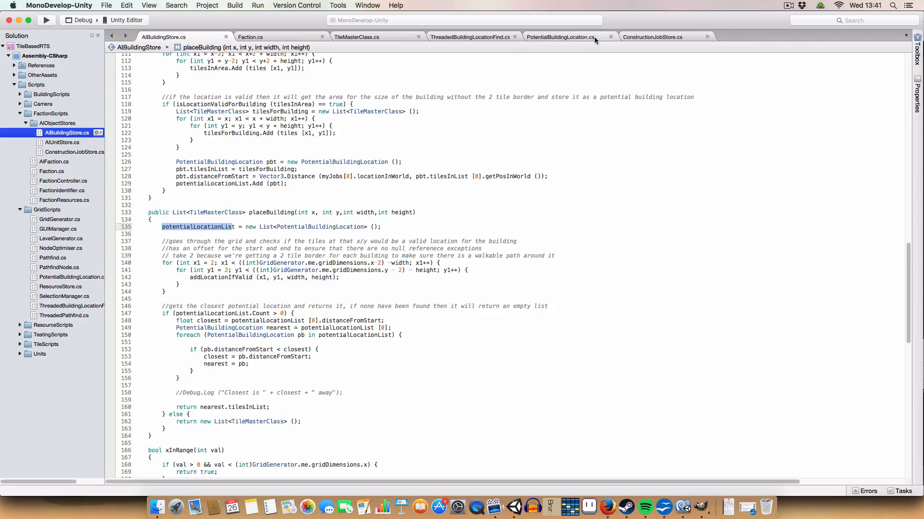
left_click(559, 36)
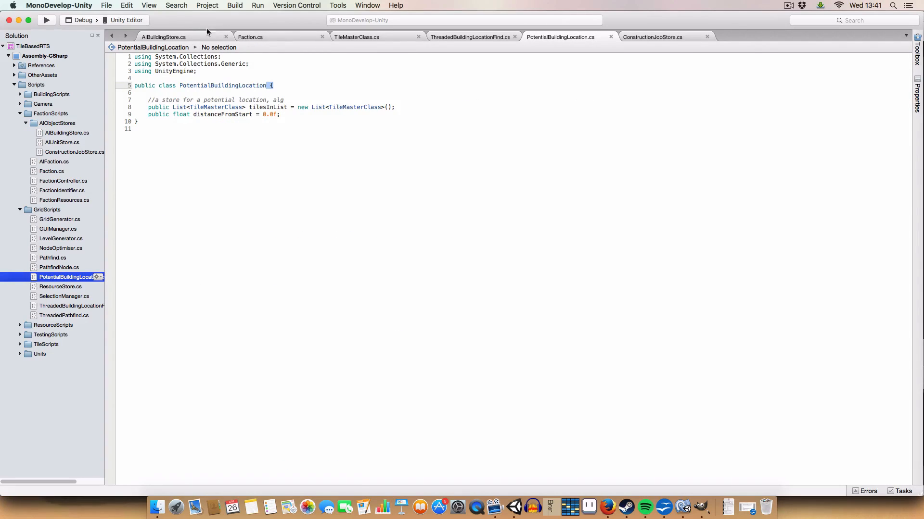
left_click(164, 37)
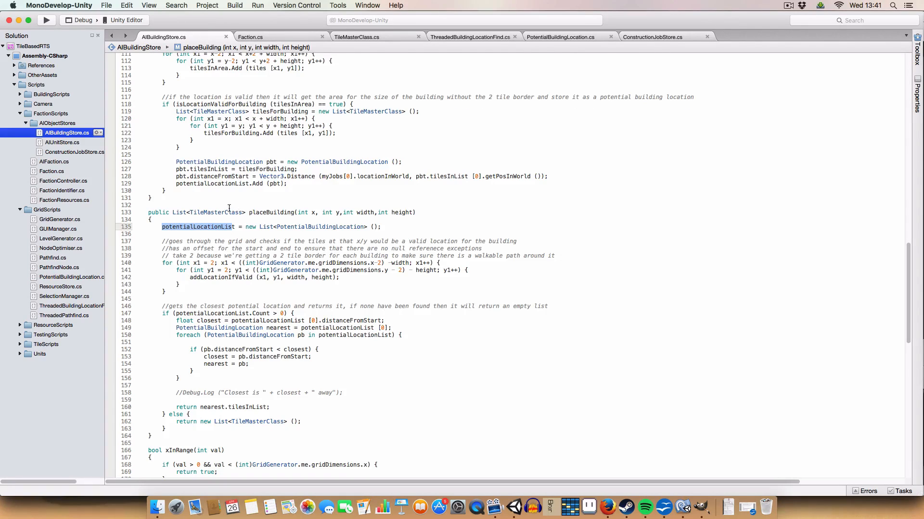
mouse_move(173, 245)
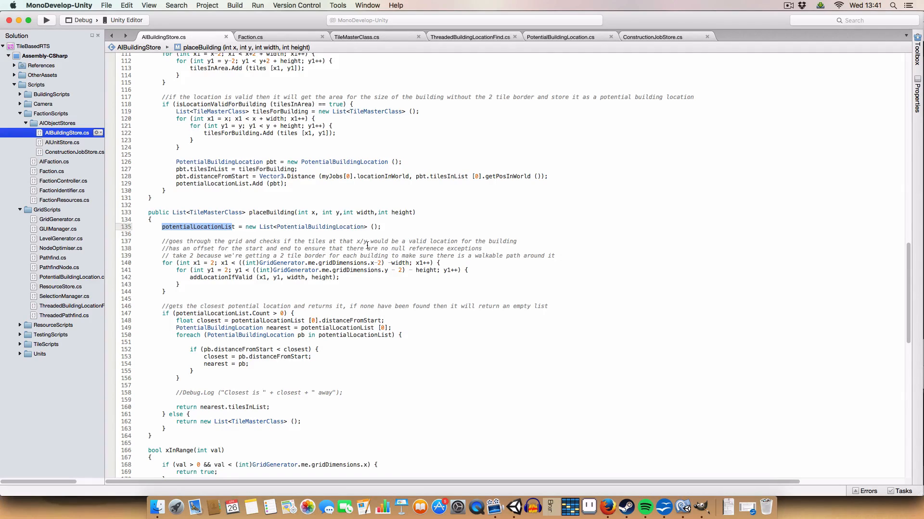
Step: Highlight the addLocationIfValid call, the minus-2 loop bound, and the inner loop's y1 start
left_click(196, 263)
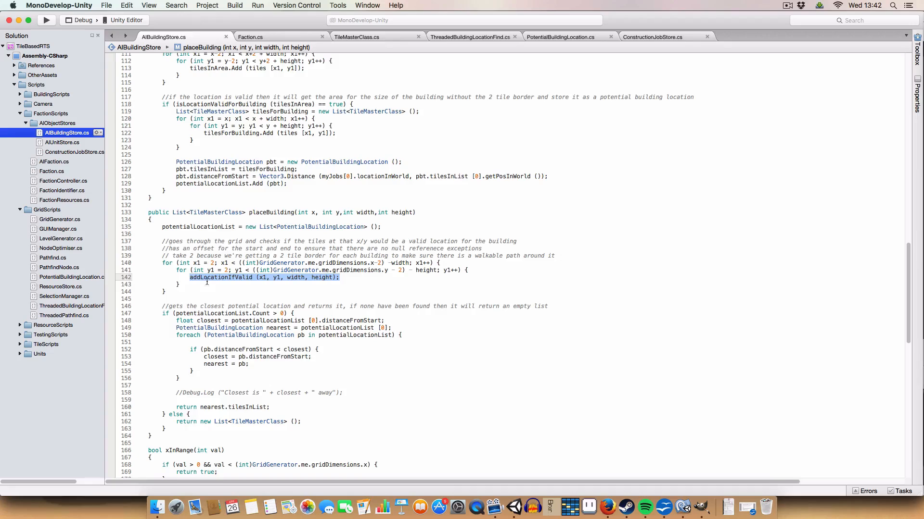
left_click(212, 263)
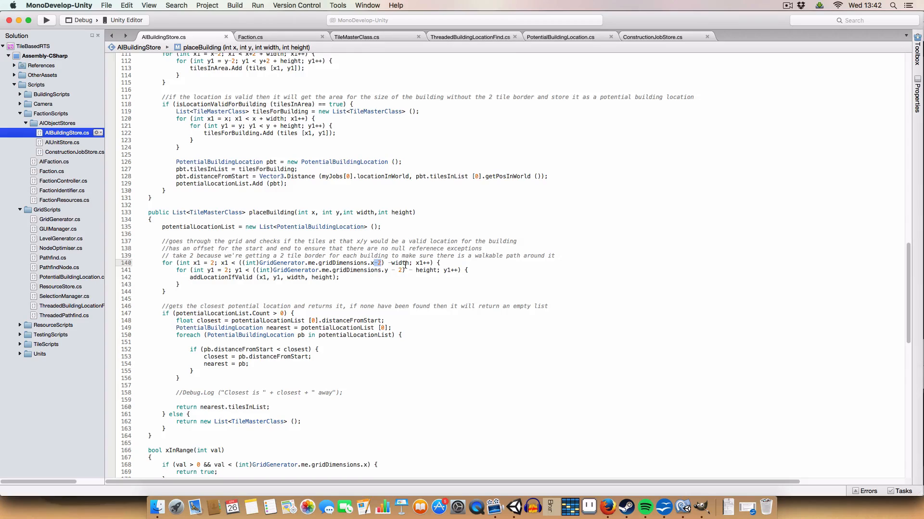
left_click(405, 263)
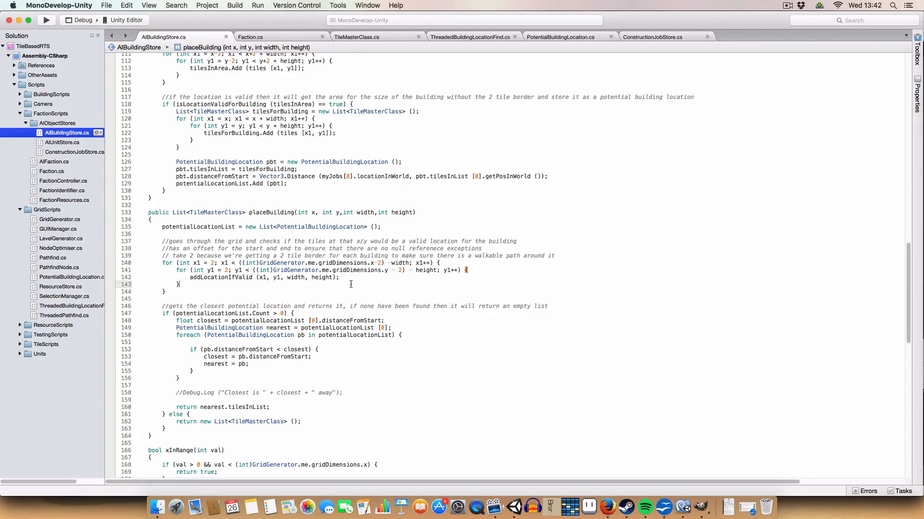
mouse_move(288, 278)
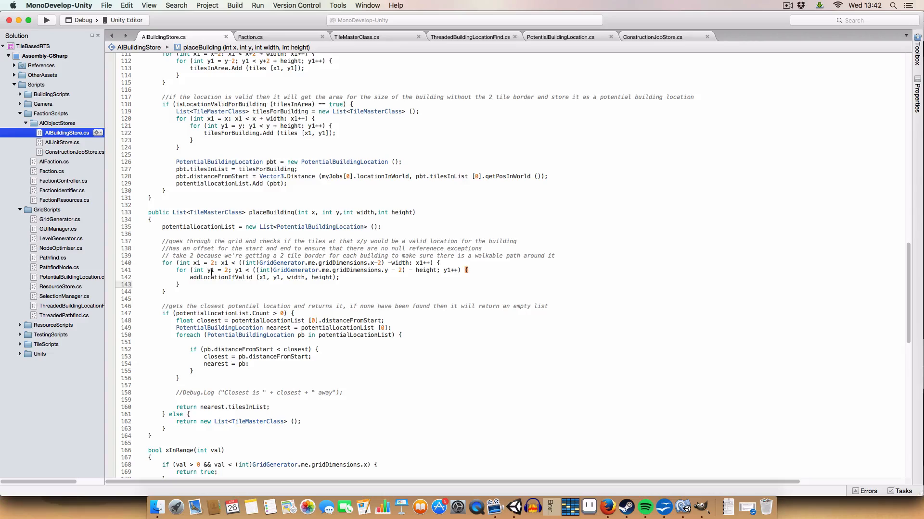
double_click(209, 270)
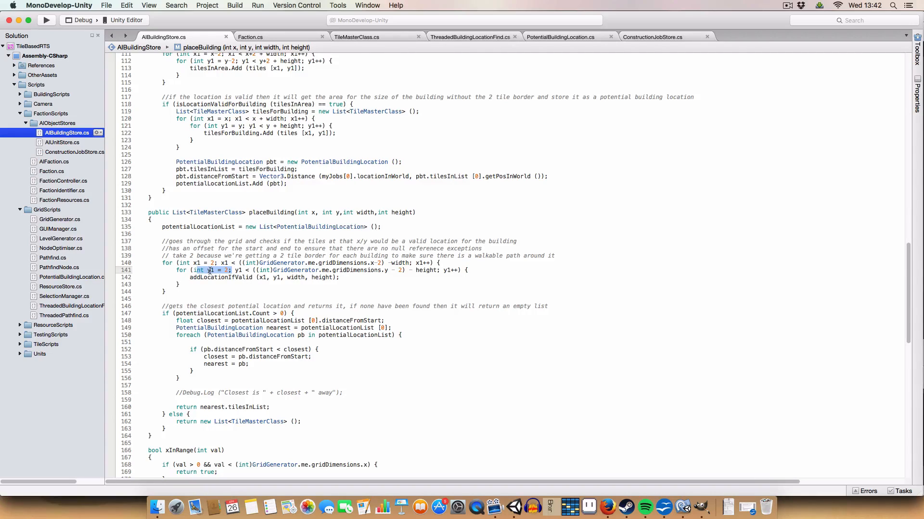
left_click(274, 278)
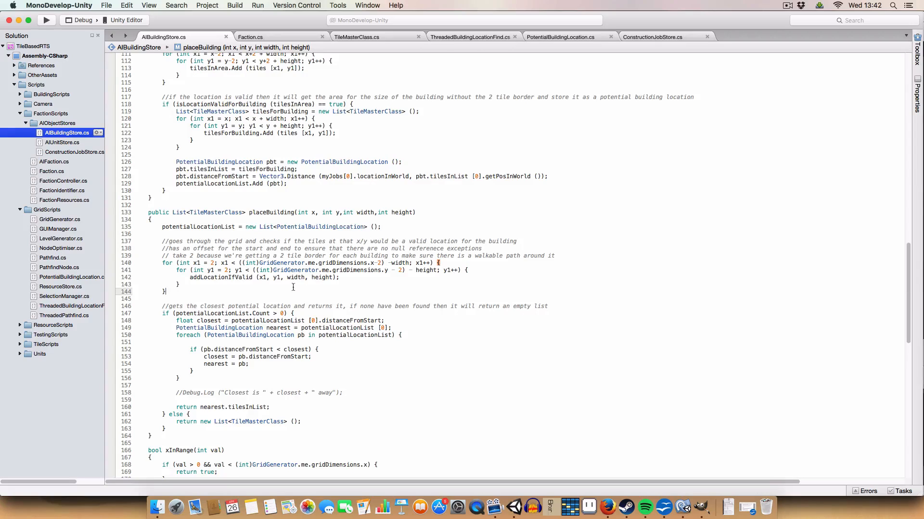
Step: Change the loop bounds to x+width + 2 and y+height + 2, then select the validity check
scroll("up", 3)
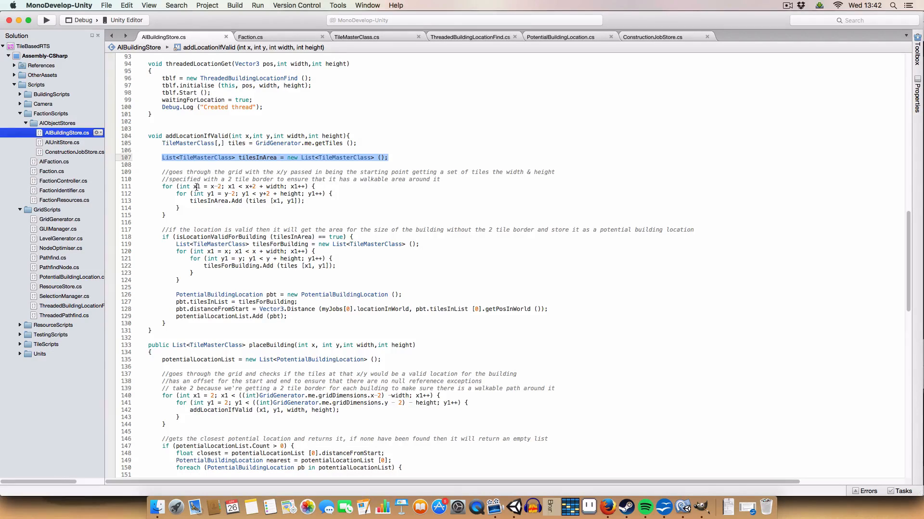
left_click(233, 136)
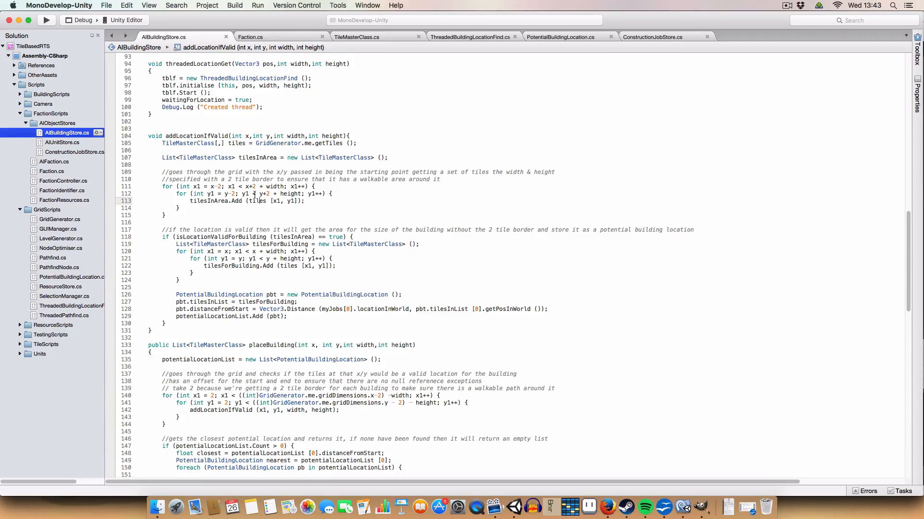
type("w")
type(" + 2")
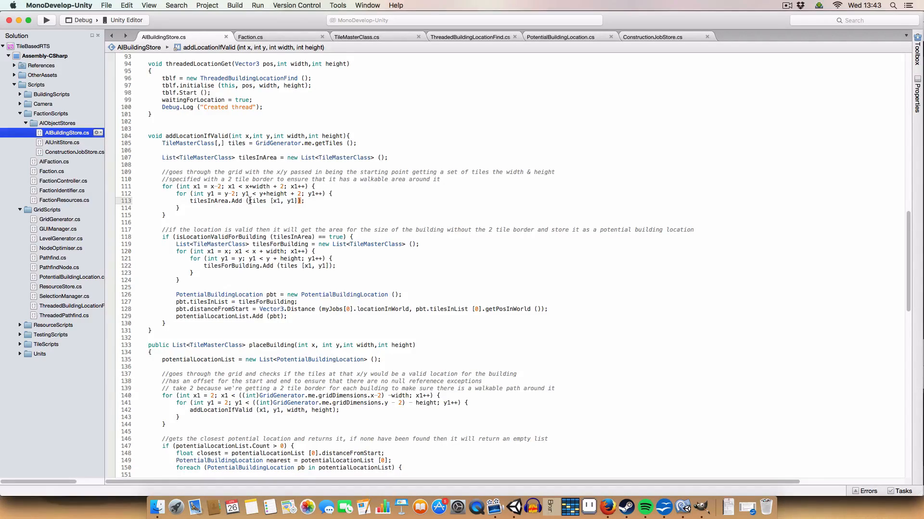
triple_click(247, 201)
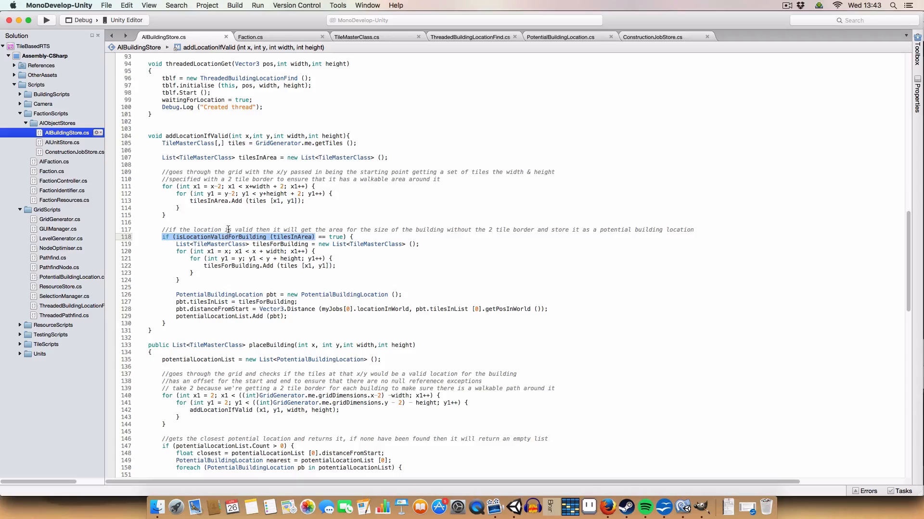
scroll("down", 3)
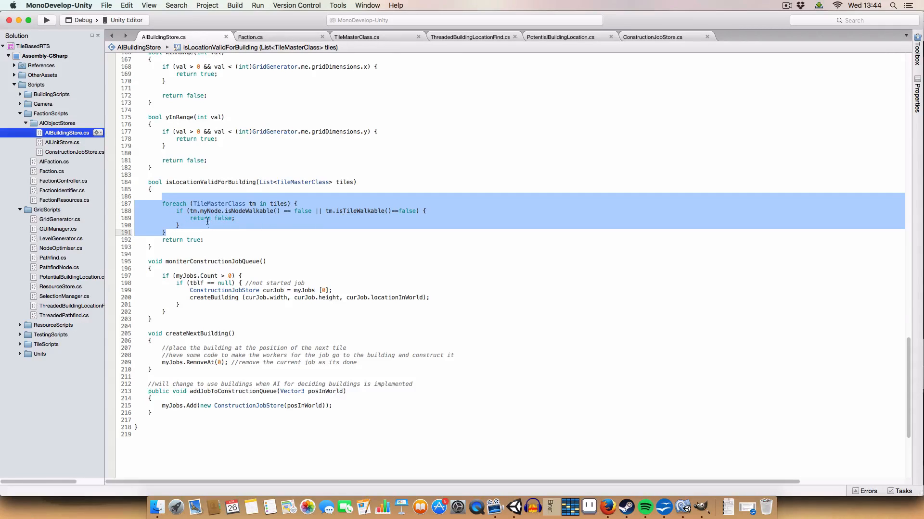
mouse_move(210, 211)
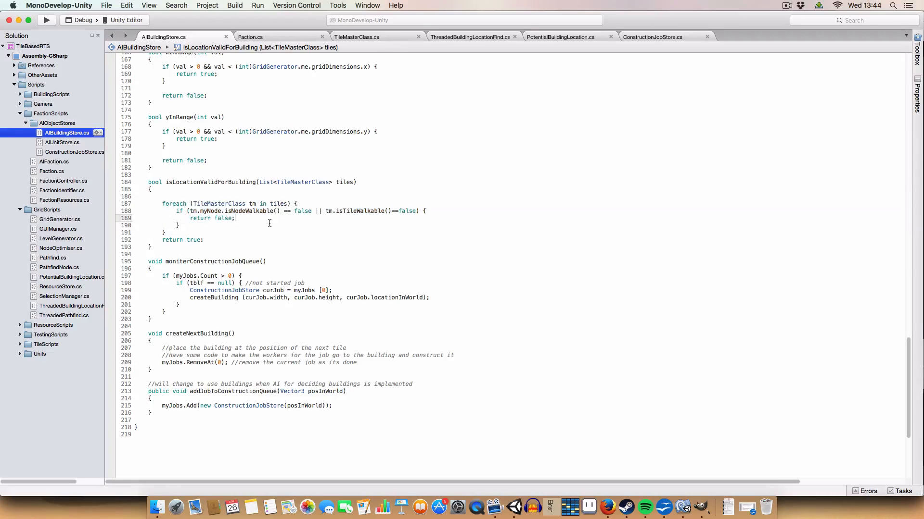
double_click(219, 219)
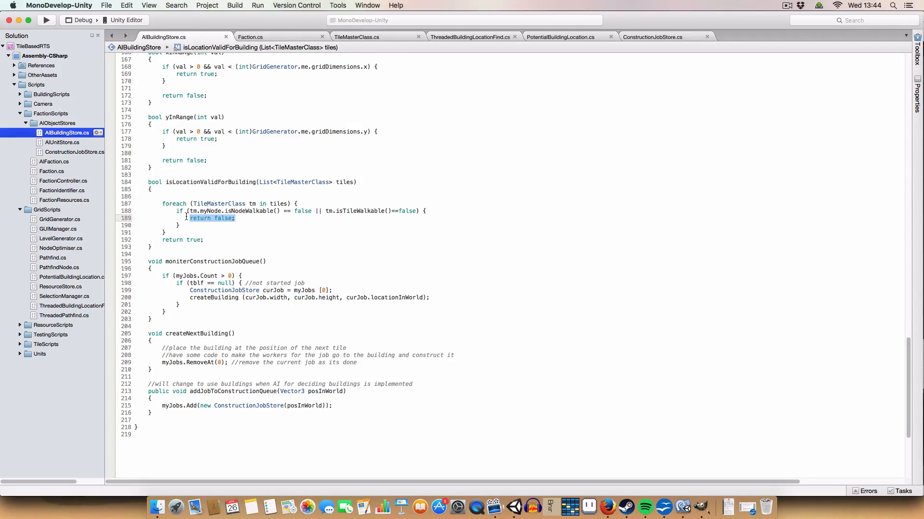
mouse_move(207, 242)
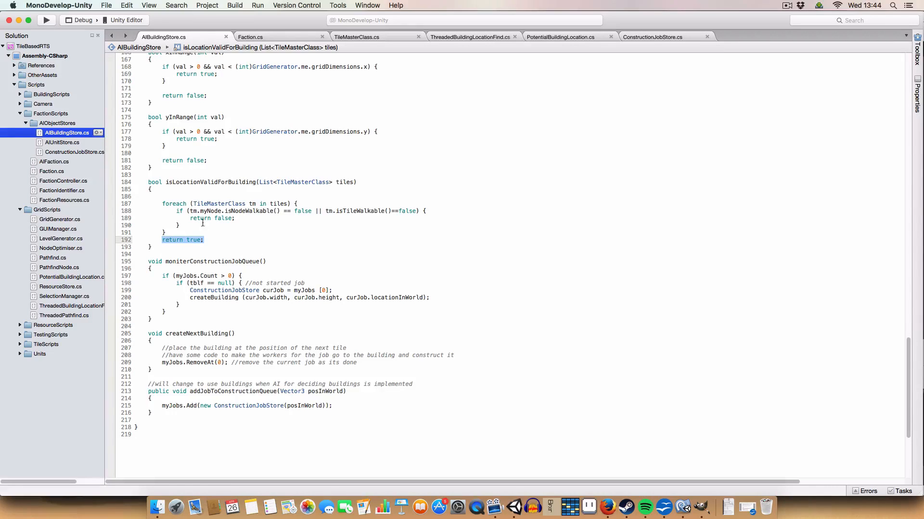
scroll("up", 3)
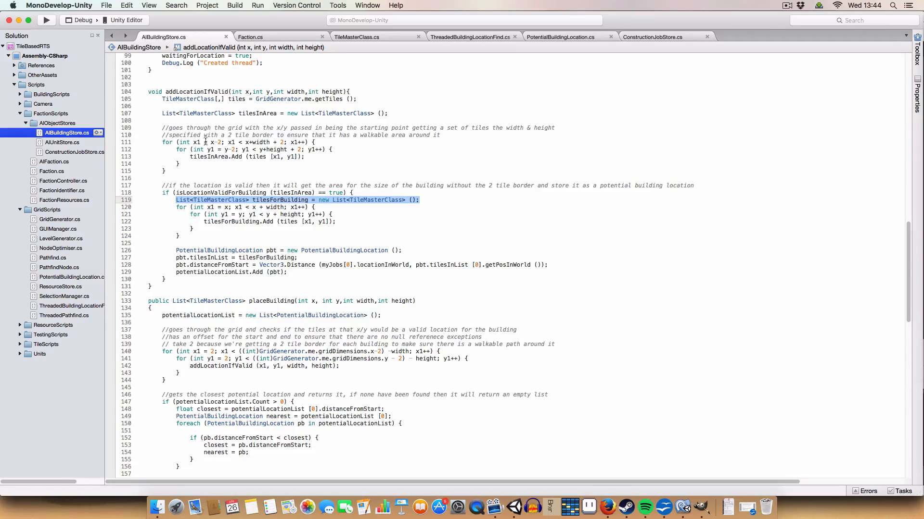
left_click(280, 223)
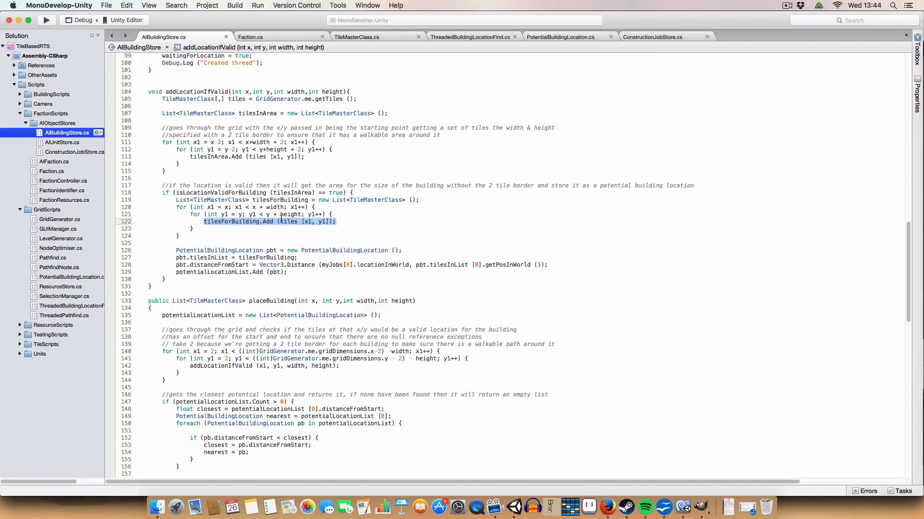
mouse_move(180, 257)
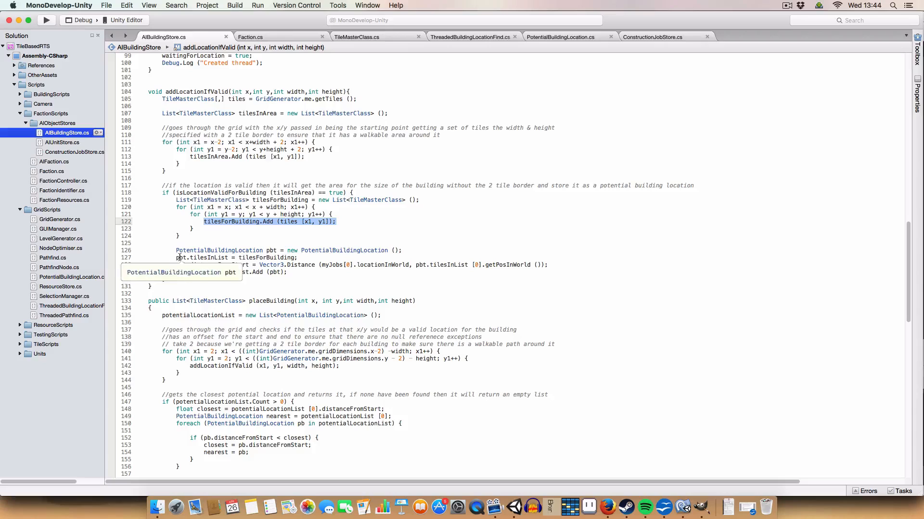
left_click(349, 265)
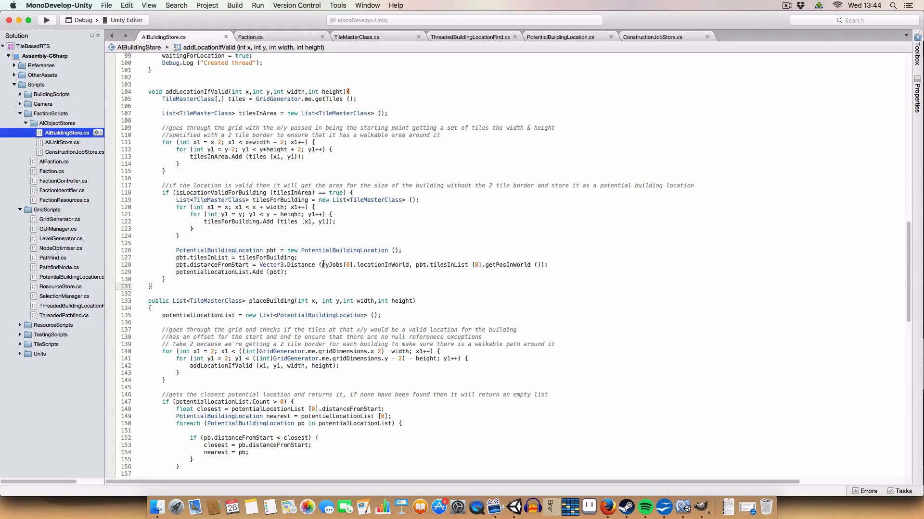
double_click(364, 265)
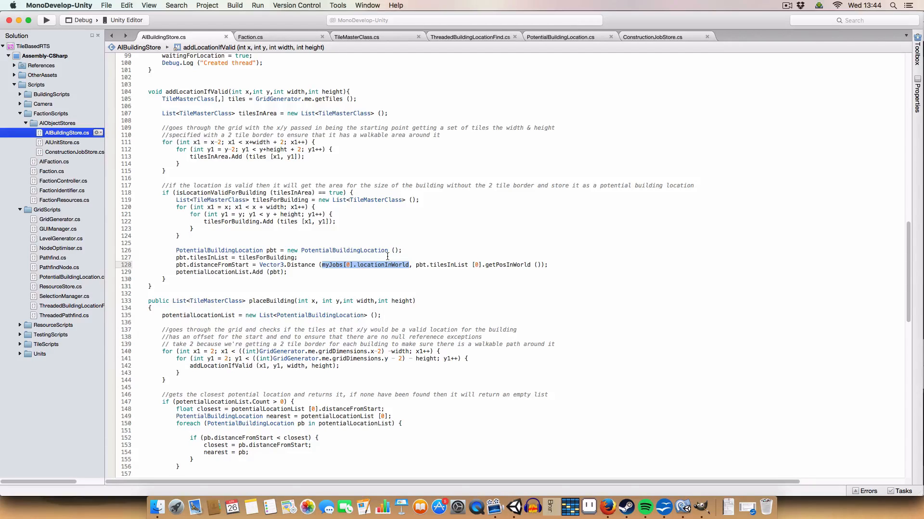
mouse_move(403, 270)
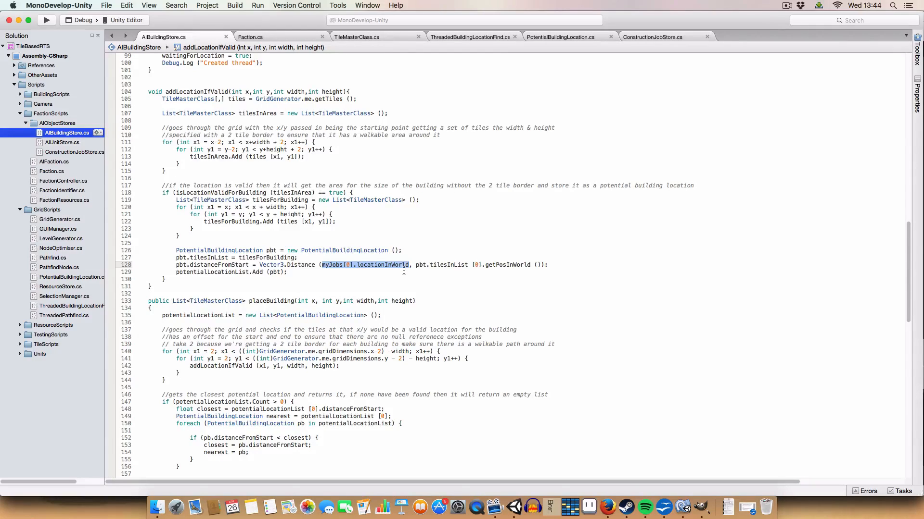
mouse_move(387, 250)
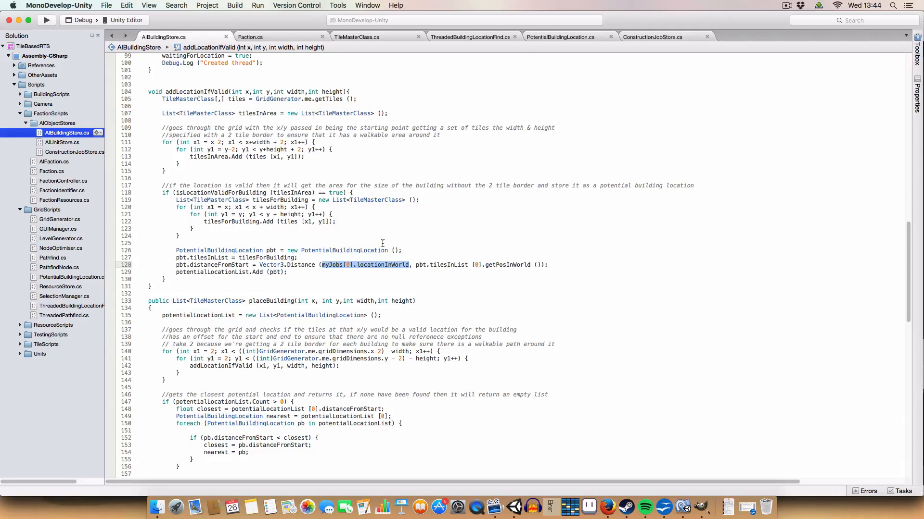
mouse_move(420, 265)
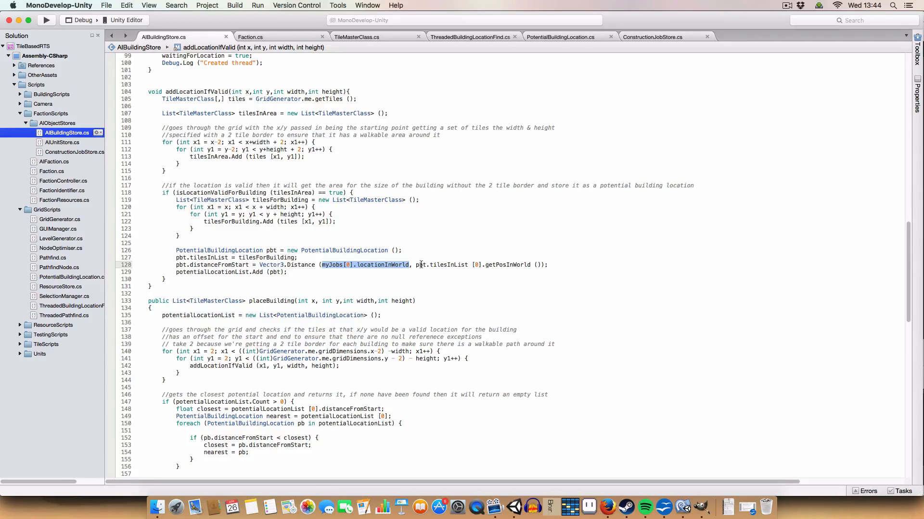
double_click(441, 265)
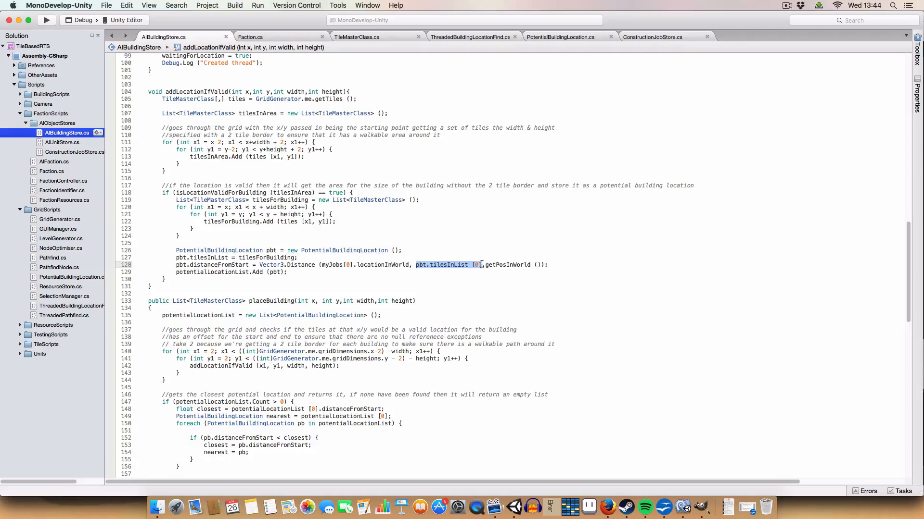
left_click(532, 277)
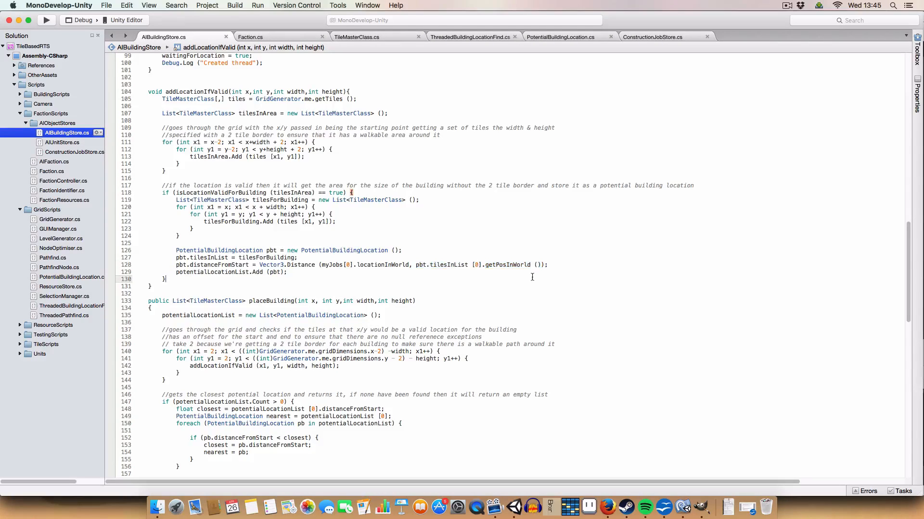
mouse_move(420, 265)
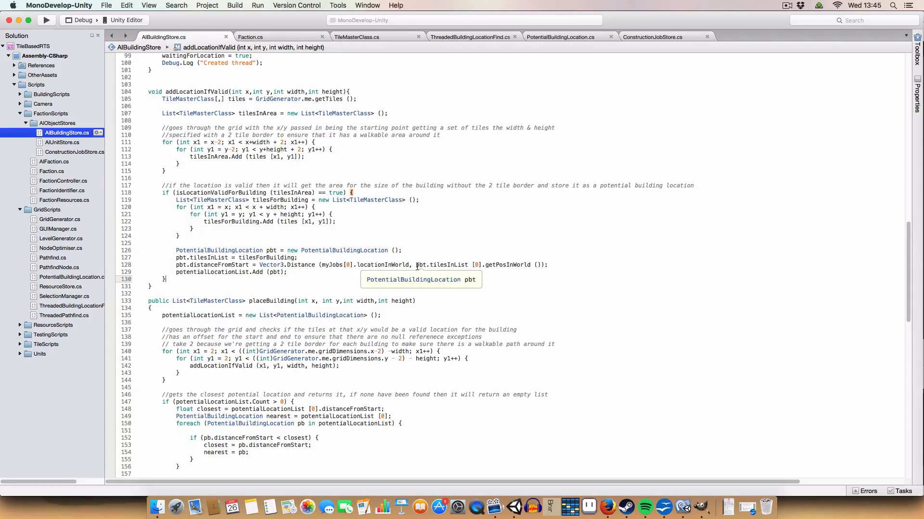
double_click(448, 265)
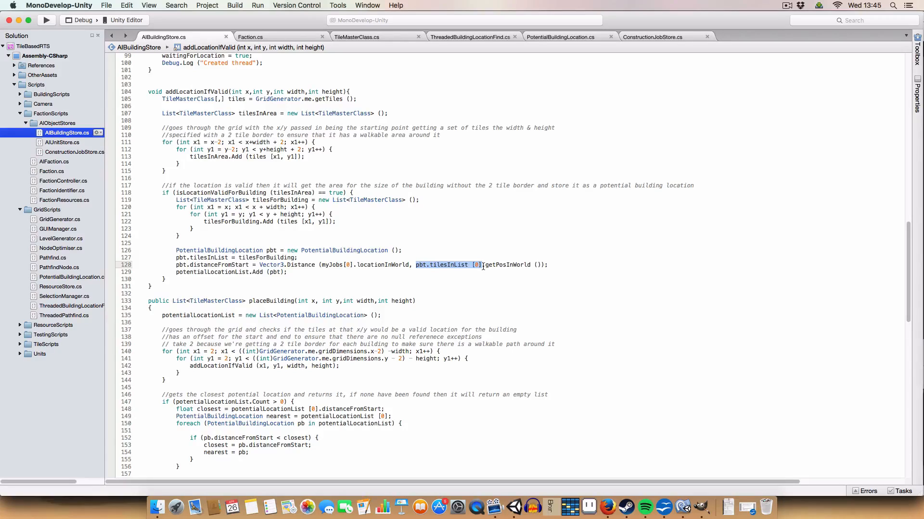
left_click(477, 264)
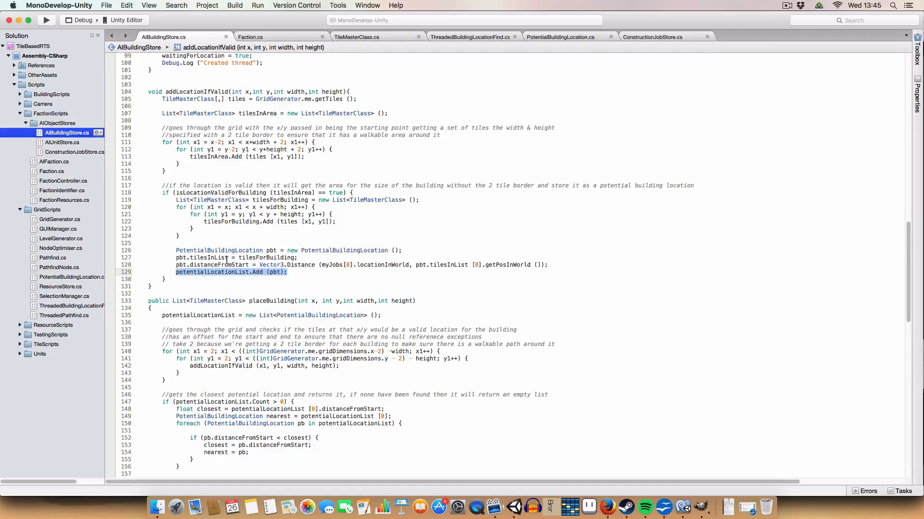
scroll("up", 3)
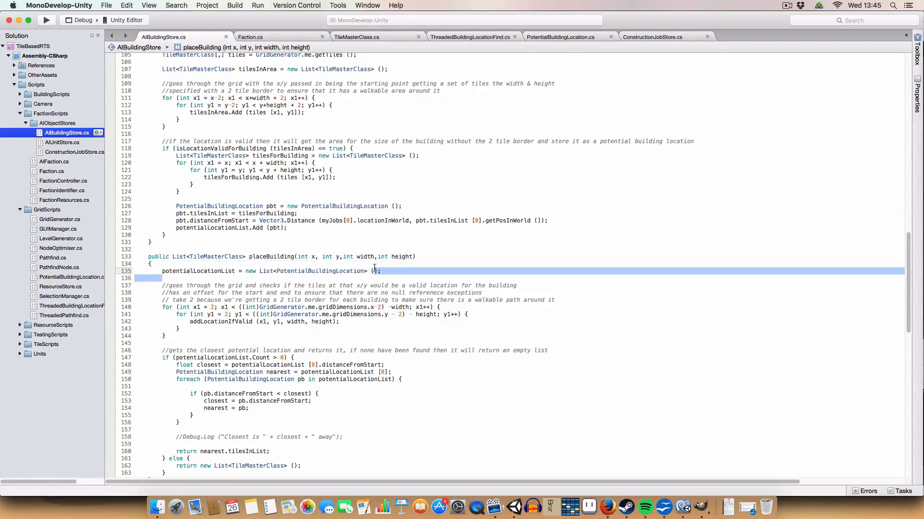
Step: Highlight placeBuilding's nearest-location loop and its closer-distance check
left_click(272, 278)
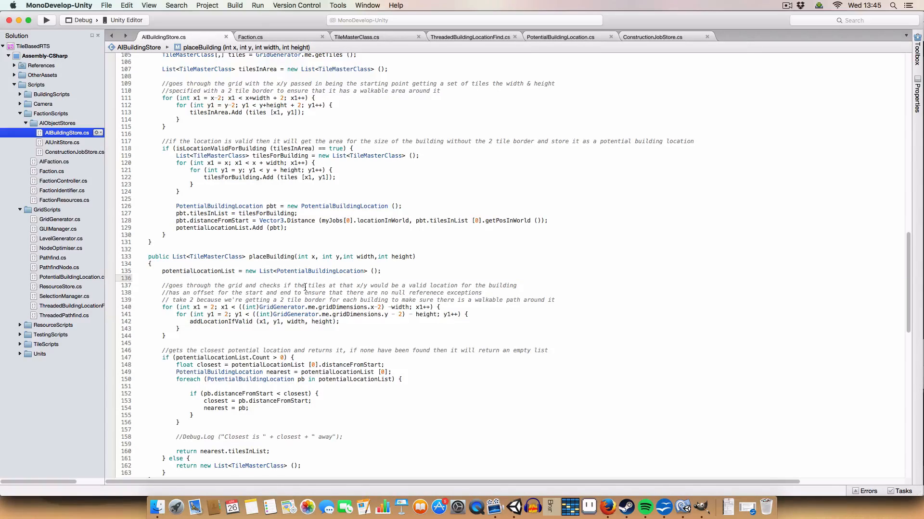
left_click(164, 278)
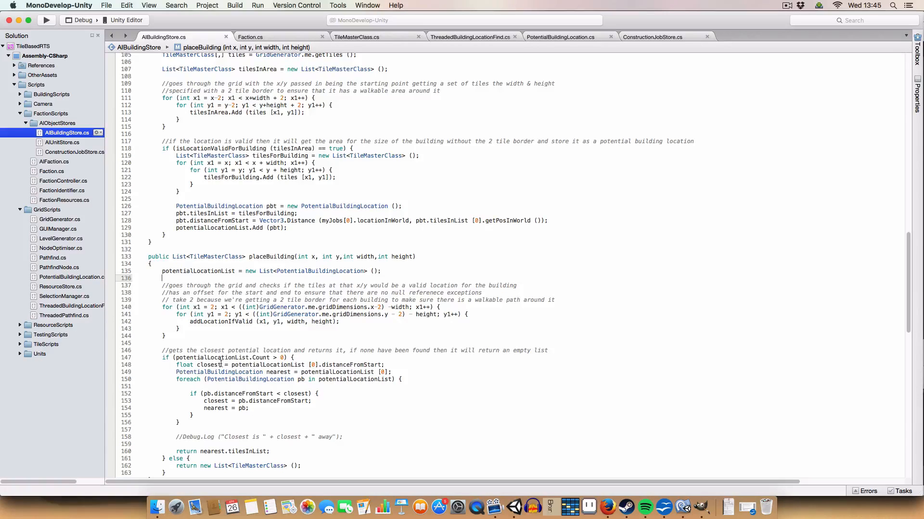
scroll("down", 3)
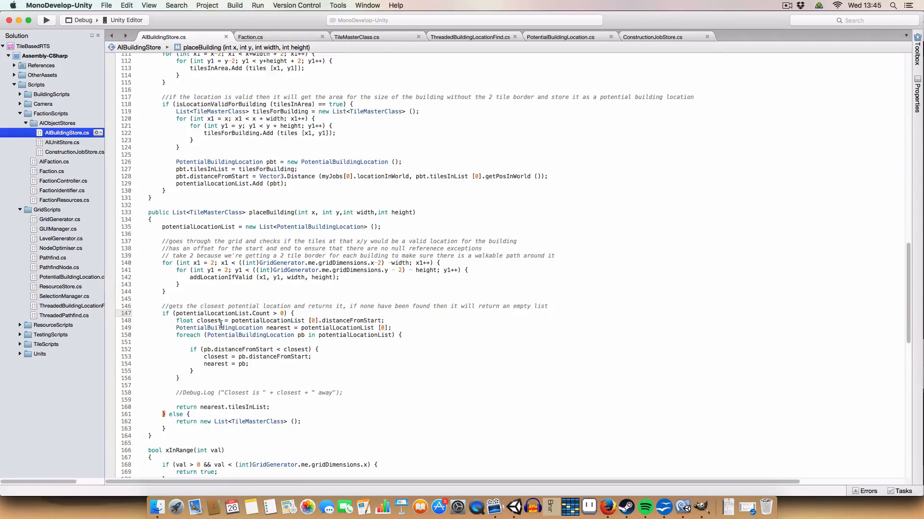
left_click(175, 321)
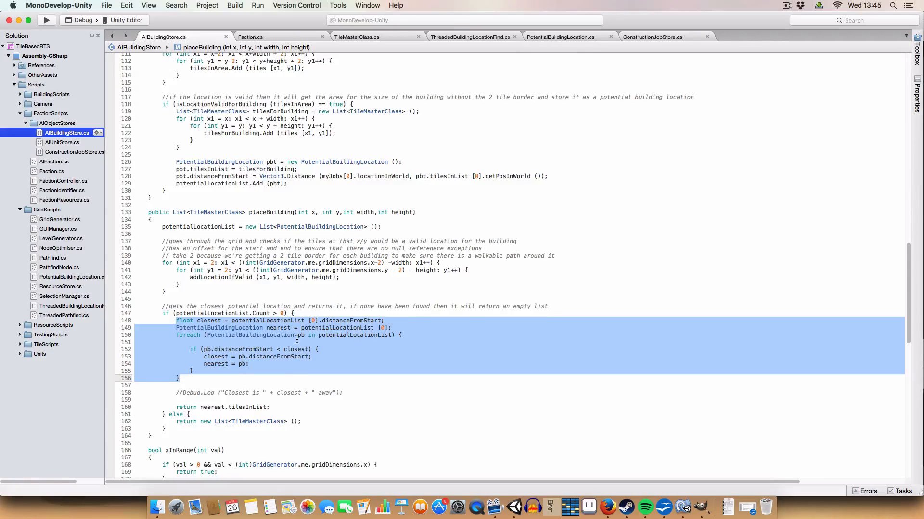
left_click(194, 342)
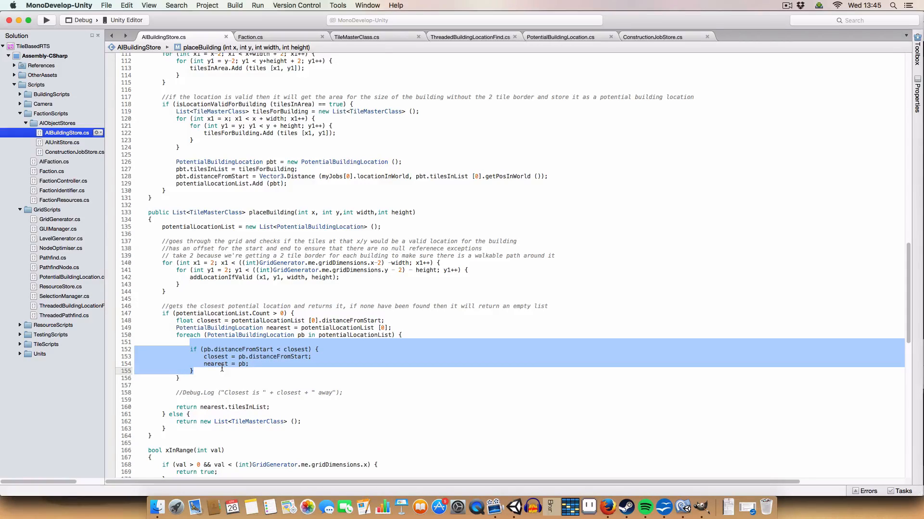
mouse_move(293, 349)
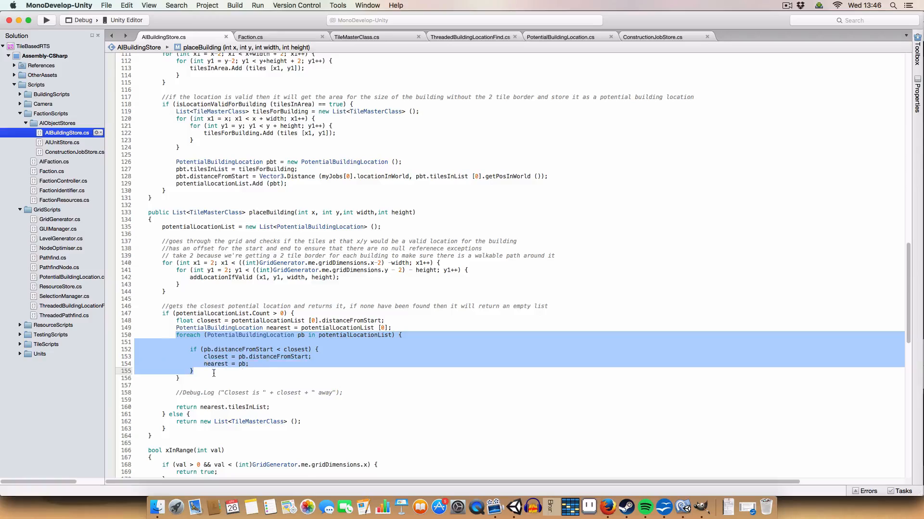
Step: Remove the commented-out Debug.Log line and highlight the call that starts the next building
left_click(166, 399)
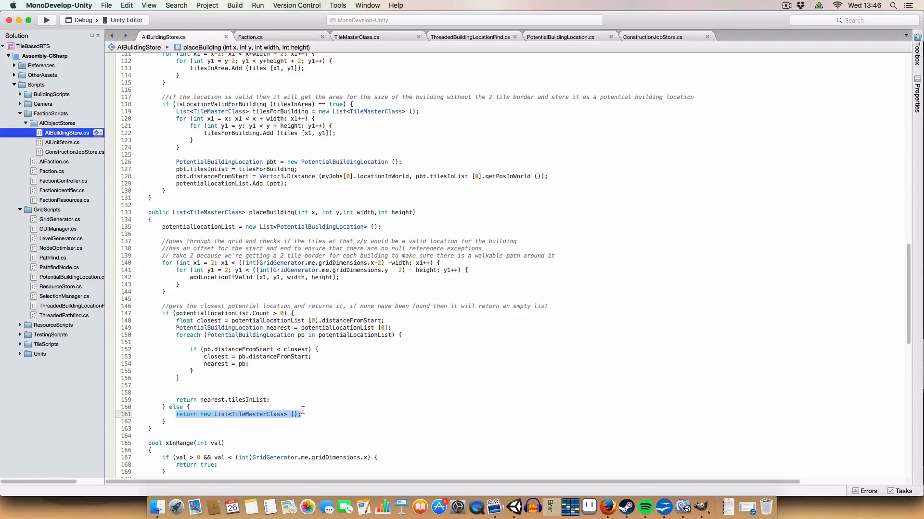
scroll("up", 3)
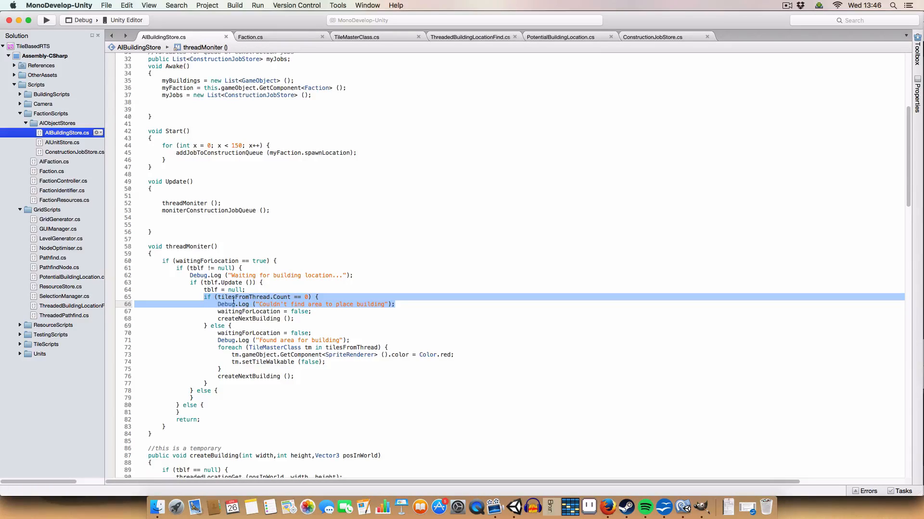
left_click(323, 312)
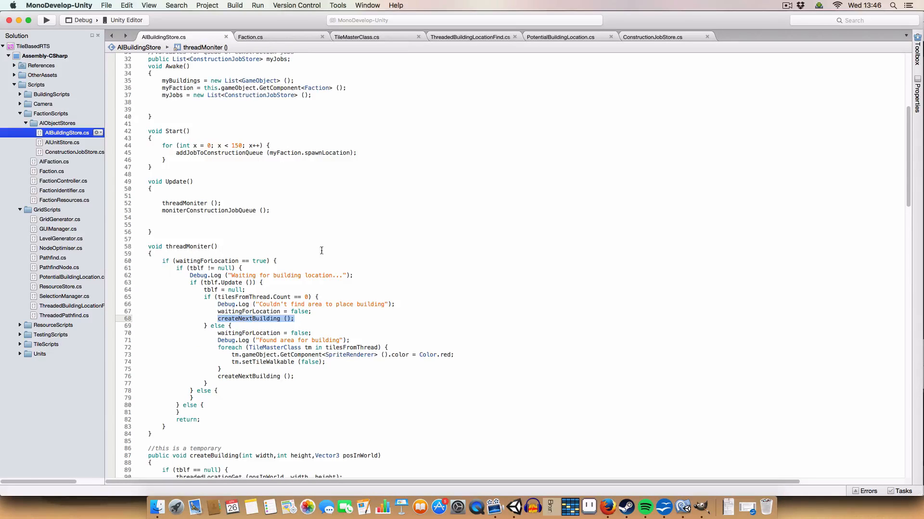
scroll("down", 3)
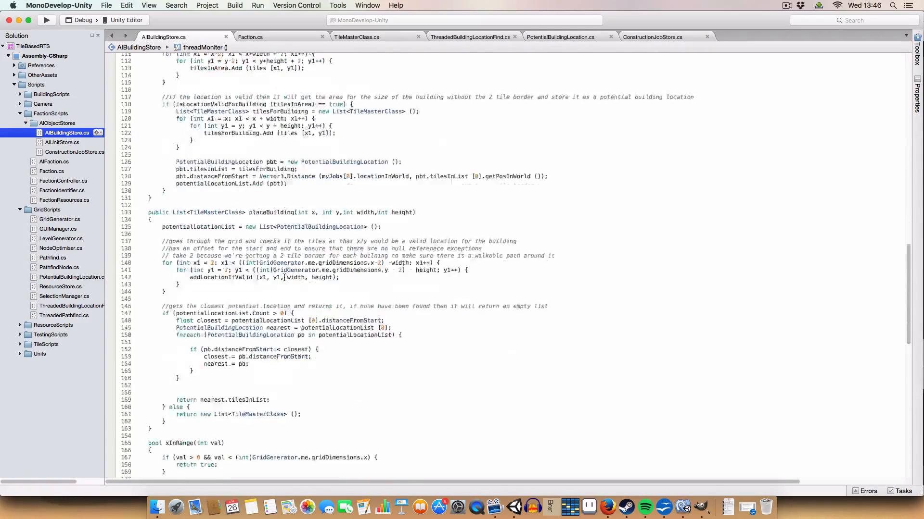
scroll("down", 3)
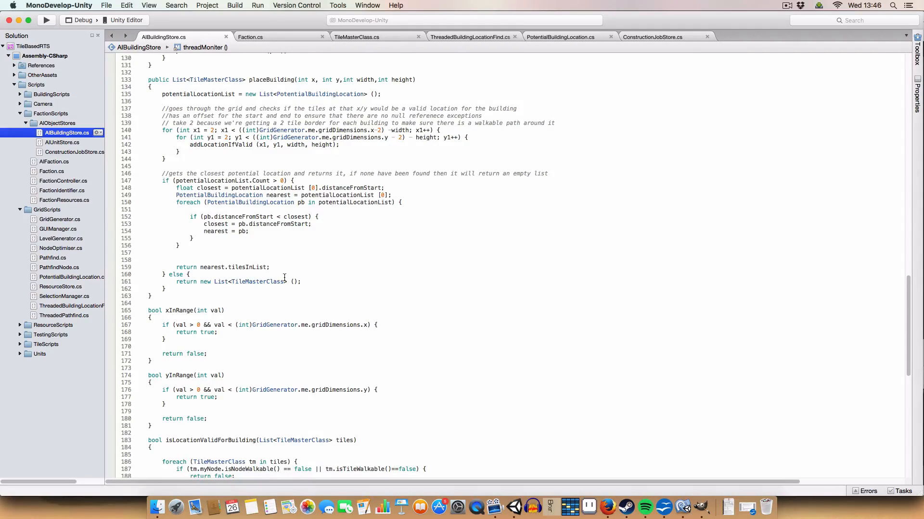
mouse_move(186, 311)
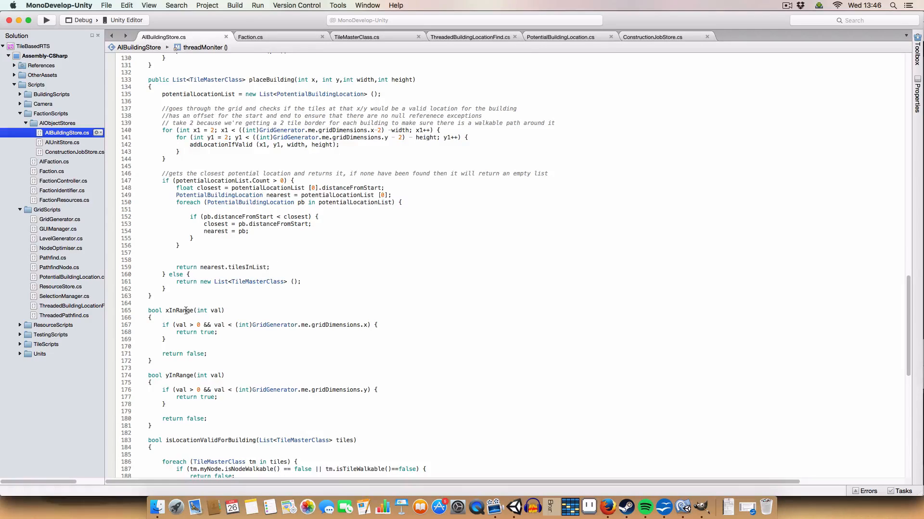
Step: Cut the xInRange and yInRange functions and scroll down to the end of the file
right_click(186, 310)
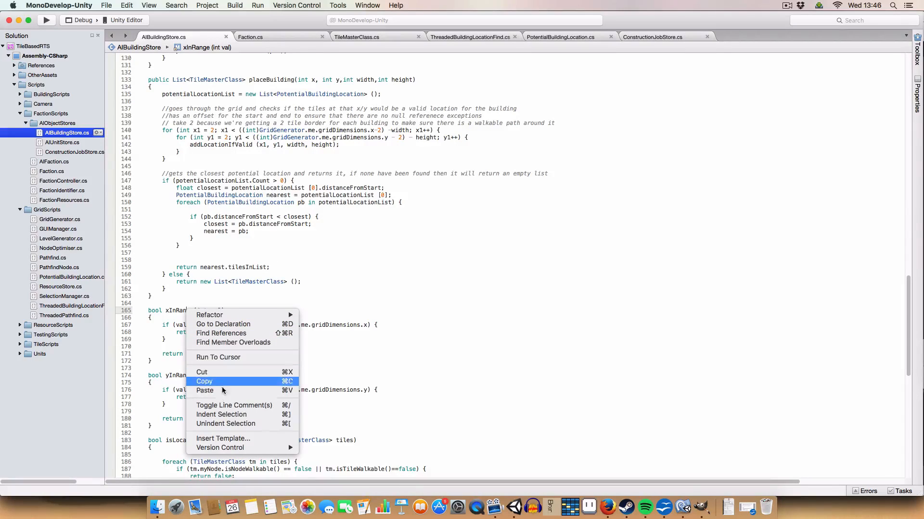
left_click(221, 333)
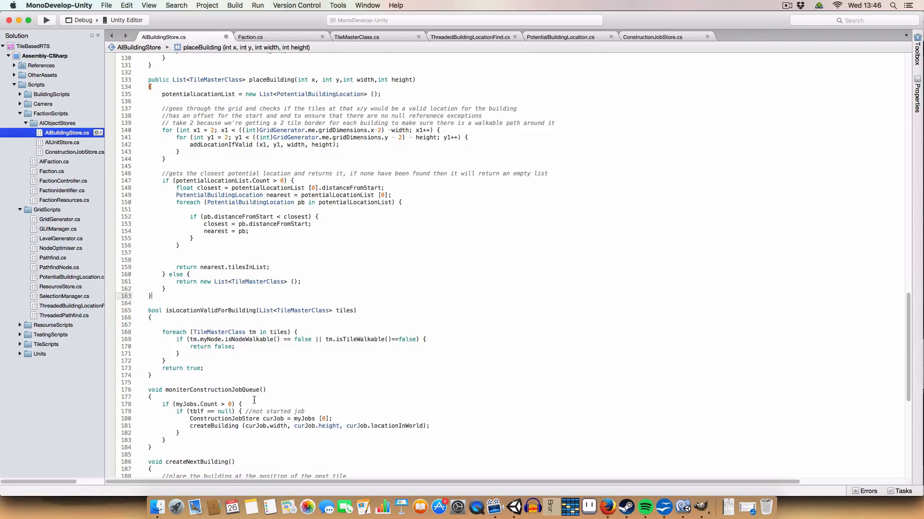
mouse_move(202, 368)
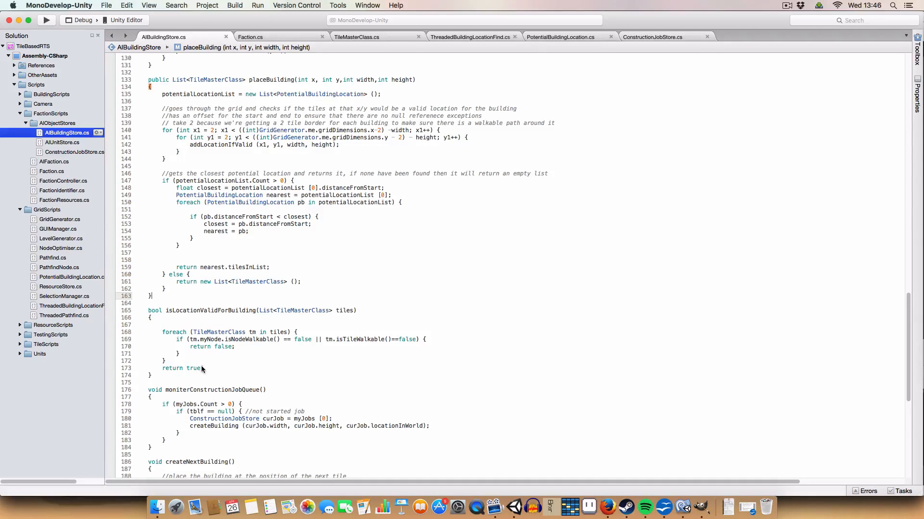
scroll("down", 3)
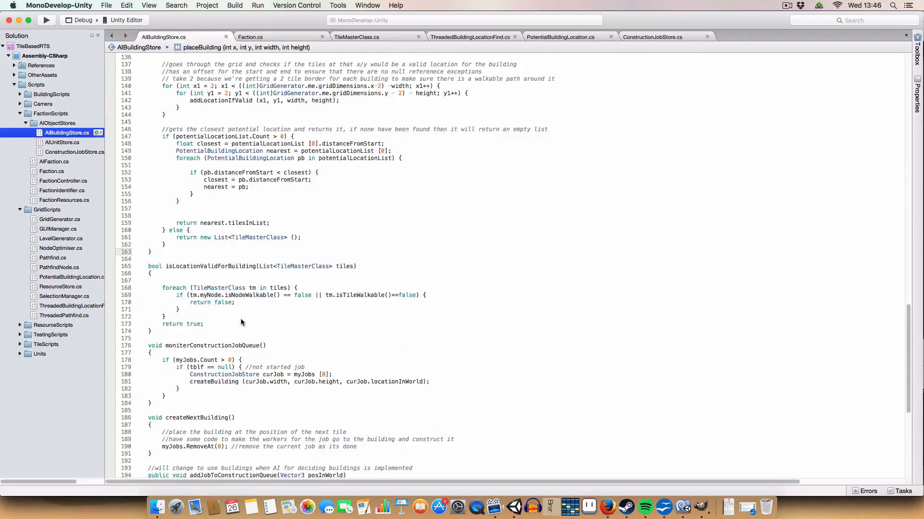
scroll("down", 3)
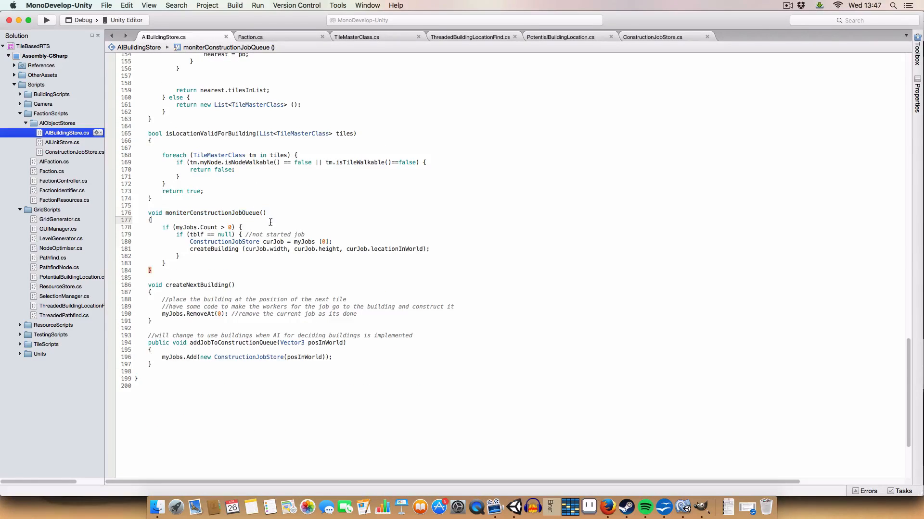
double_click(167, 227)
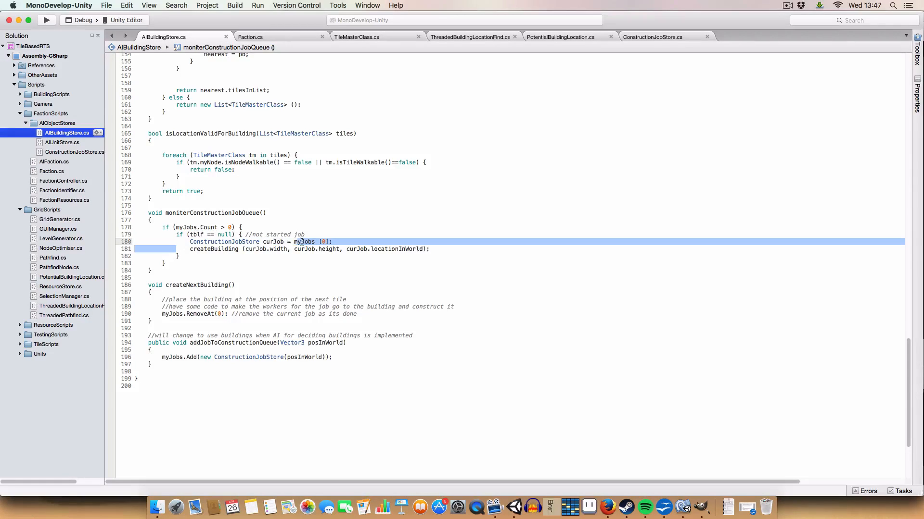
left_click(288, 241)
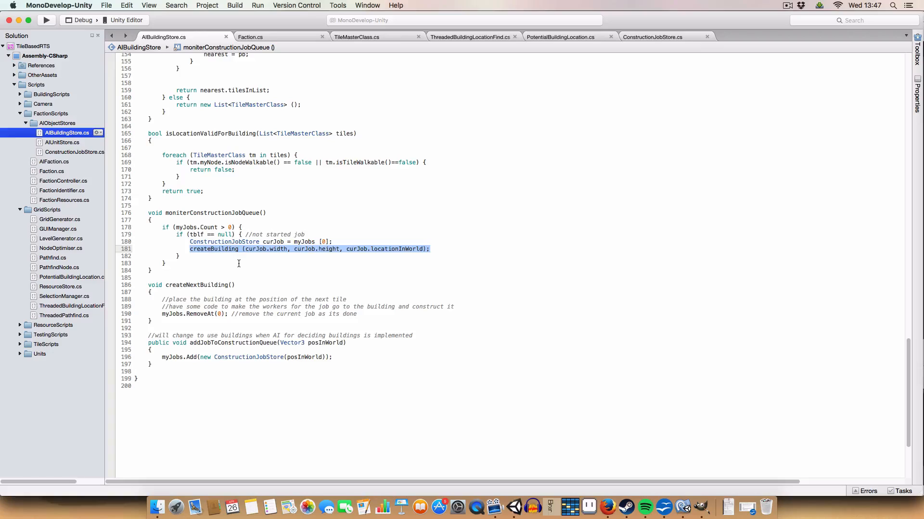
double_click(257, 249)
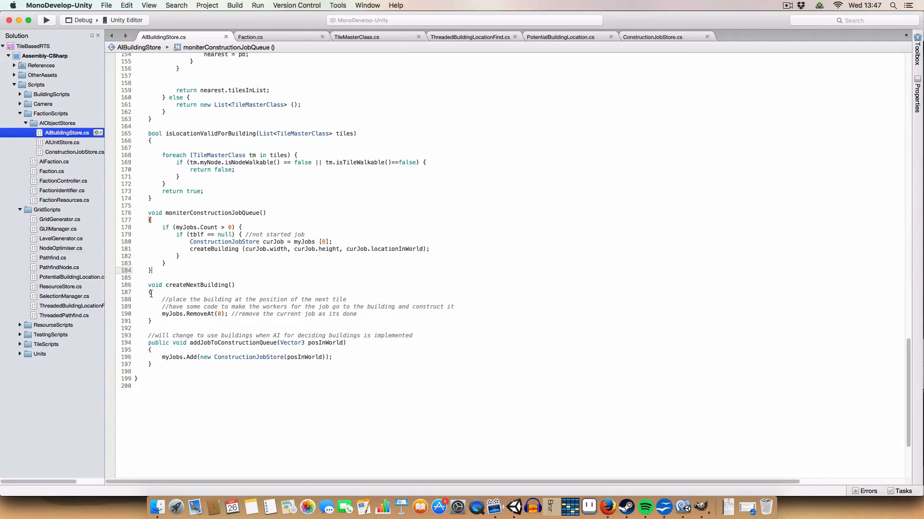
double_click(200, 285)
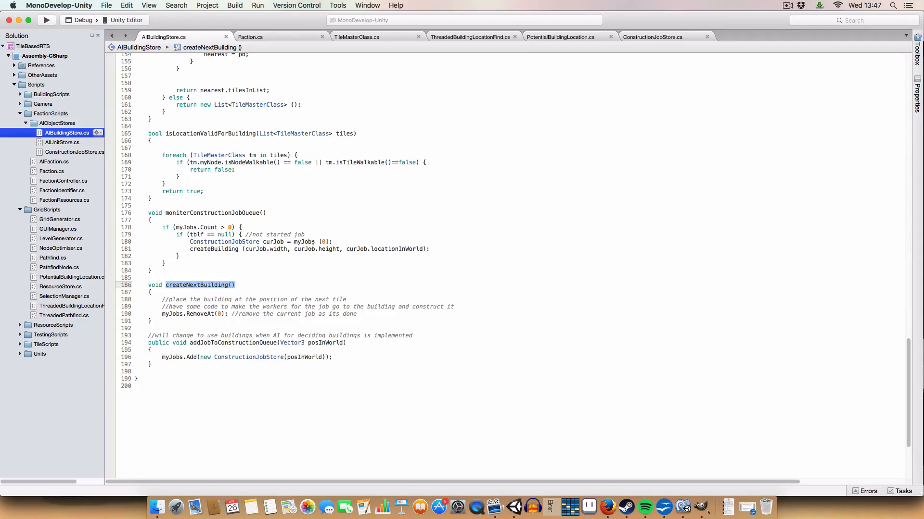
mouse_move(305, 242)
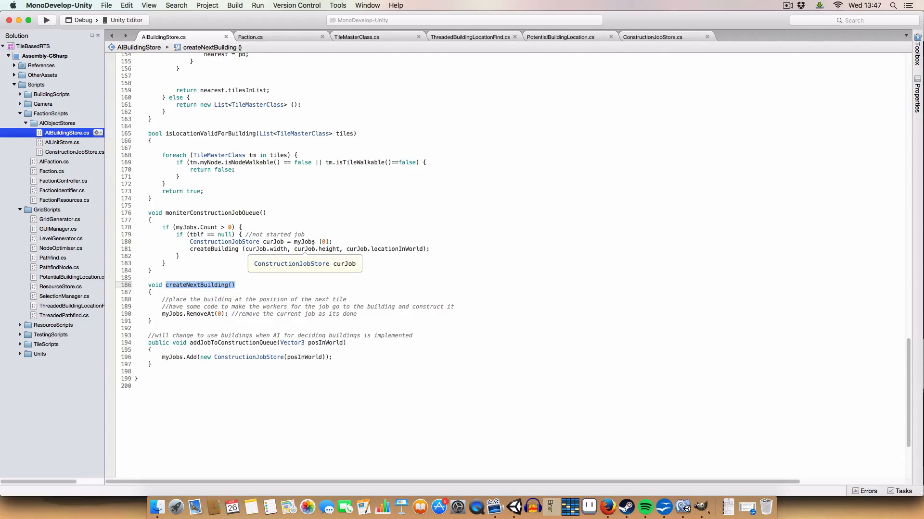
mouse_move(282, 266)
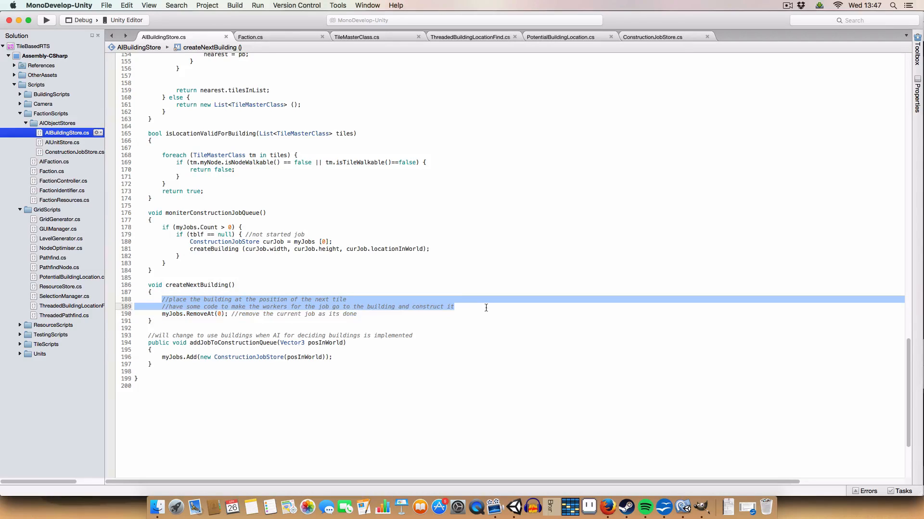
left_click(183, 317)
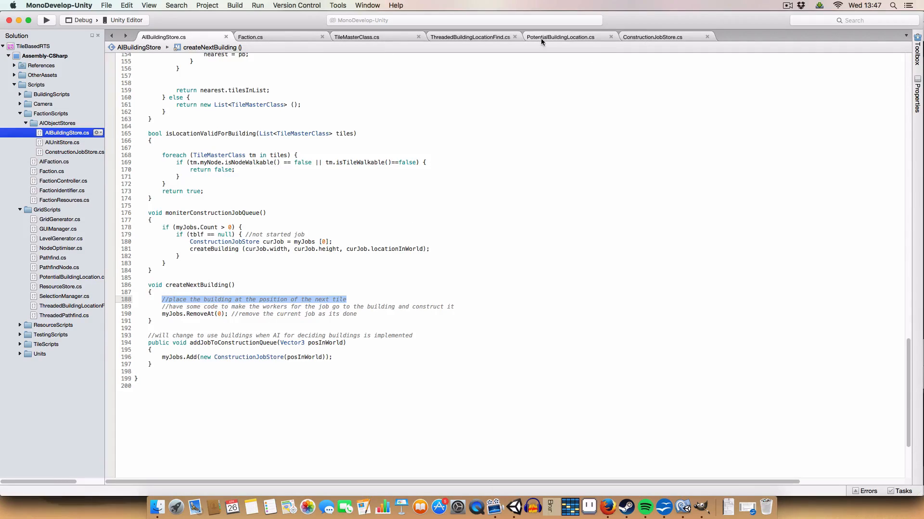
left_click(652, 36)
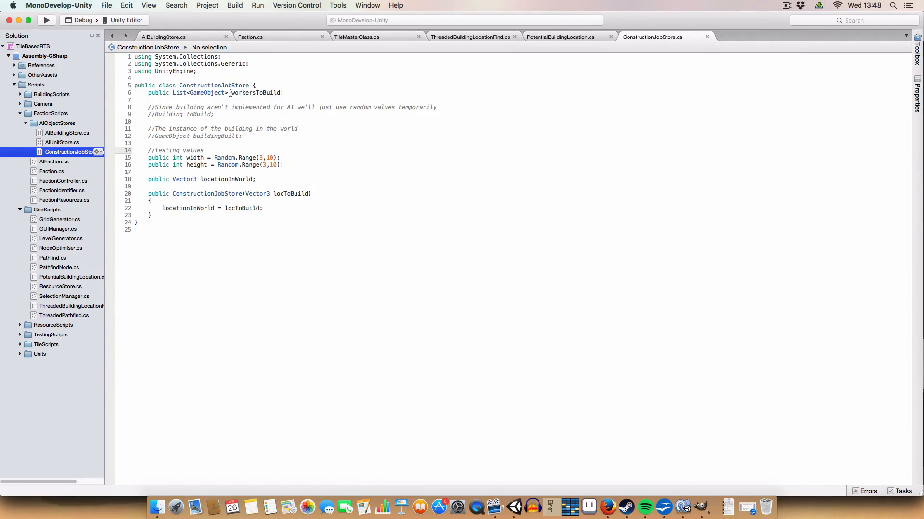
left_click(163, 37)
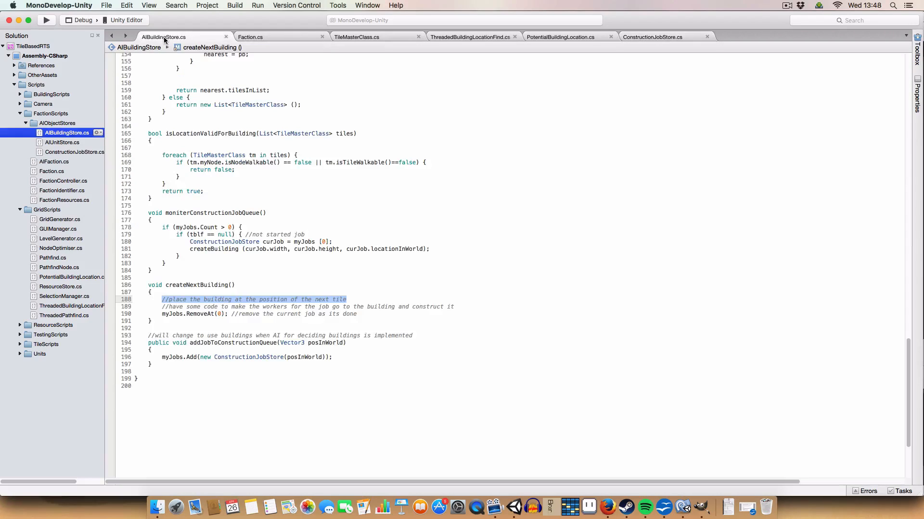
mouse_move(640, 274)
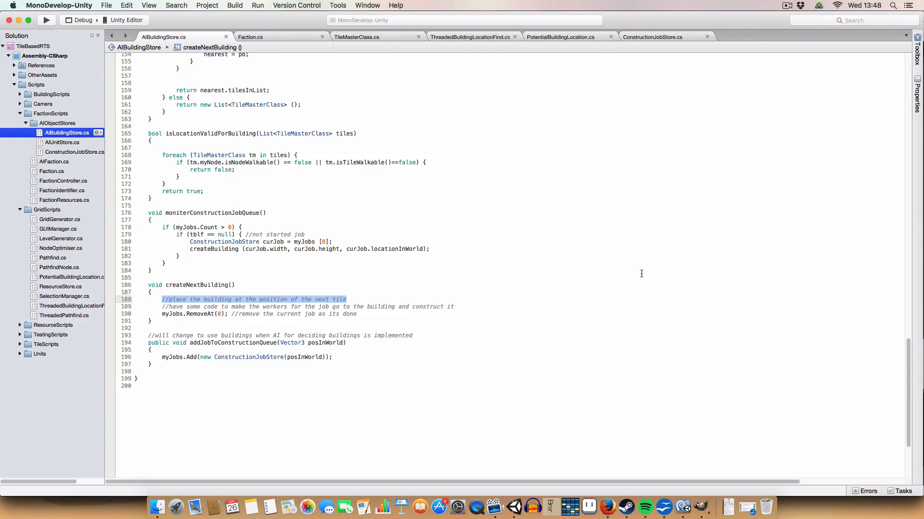
left_click(160, 307)
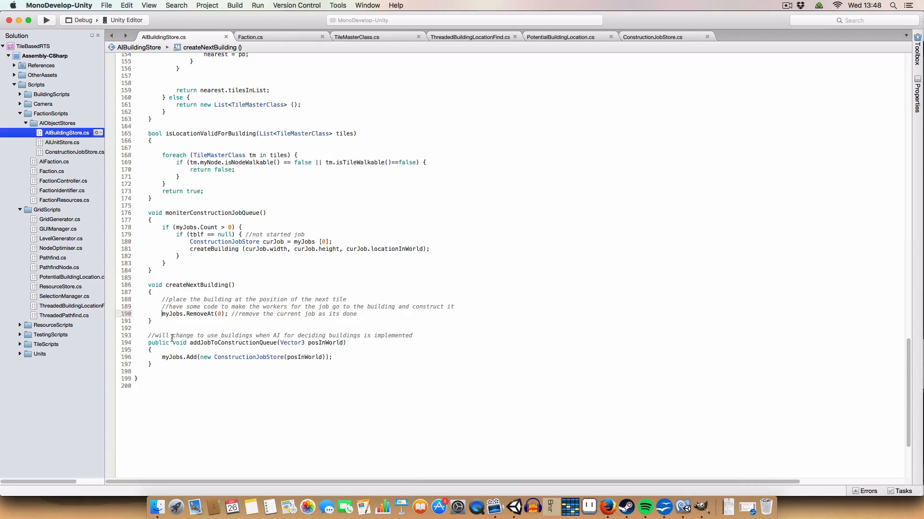
scroll("up", 3)
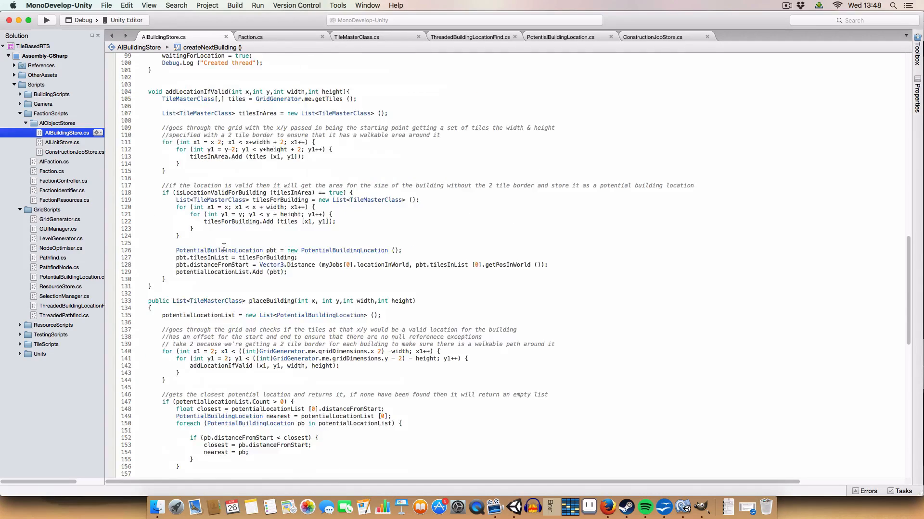
scroll("up", 3)
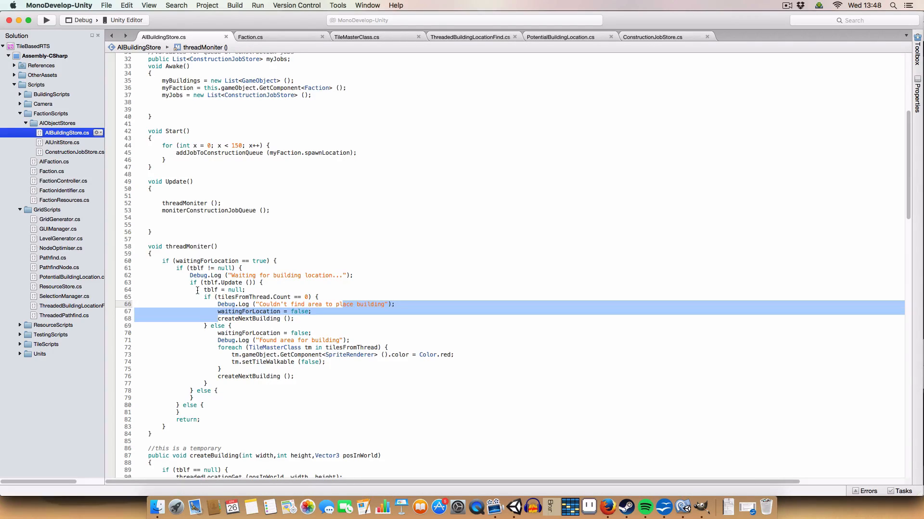
scroll("down", 3)
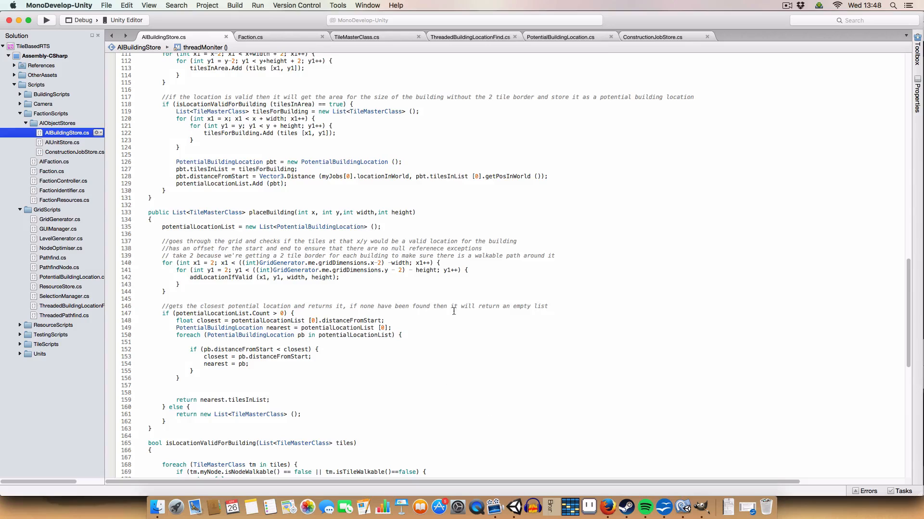
scroll("down", 3)
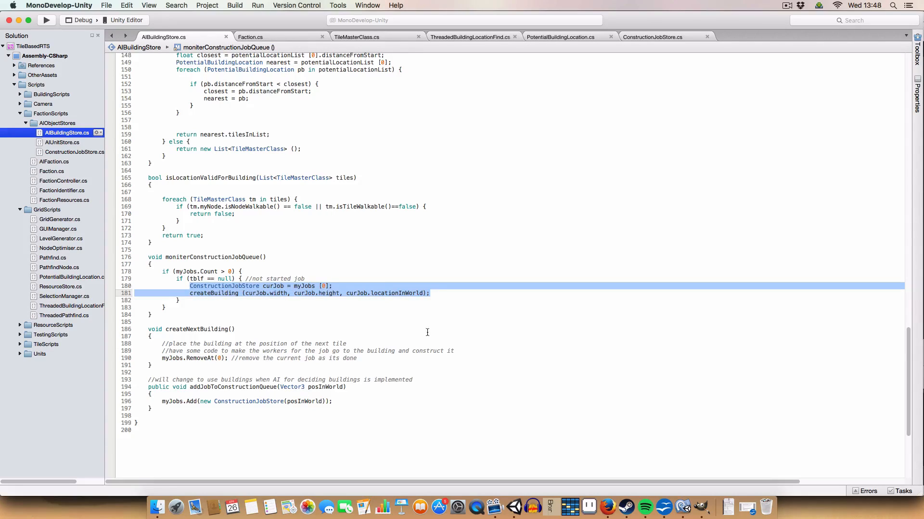
left_click(170, 406)
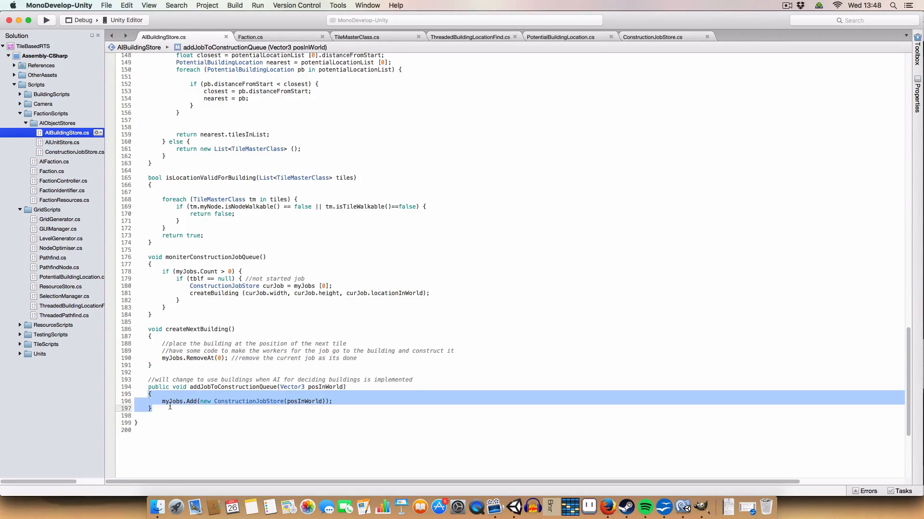
left_click(330, 387)
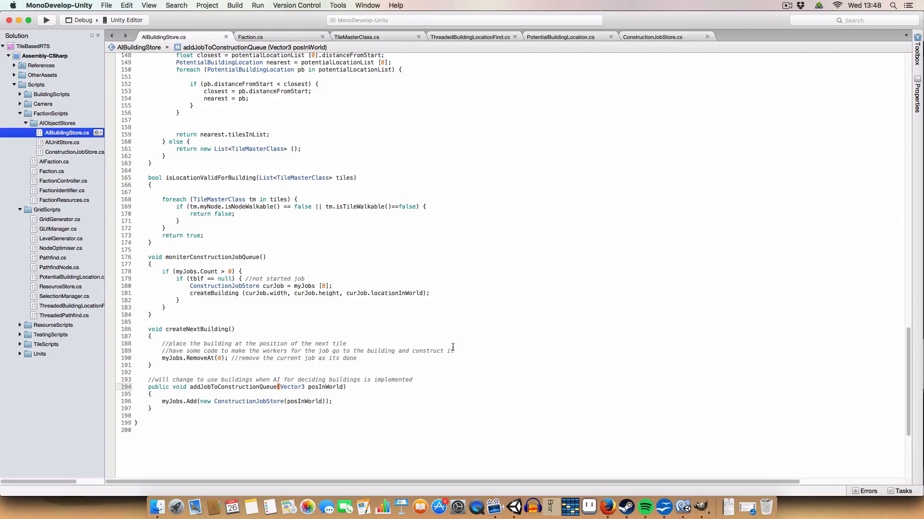
mouse_move(440, 344)
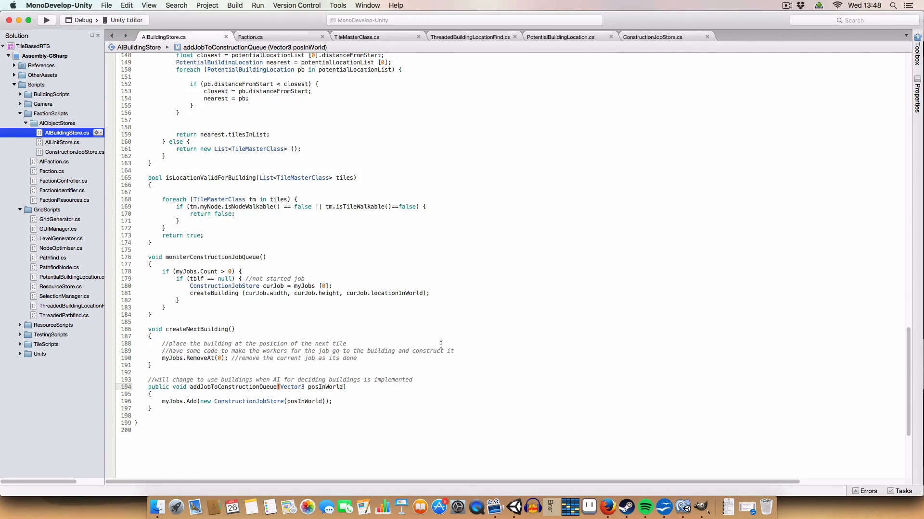
scroll("up", 3)
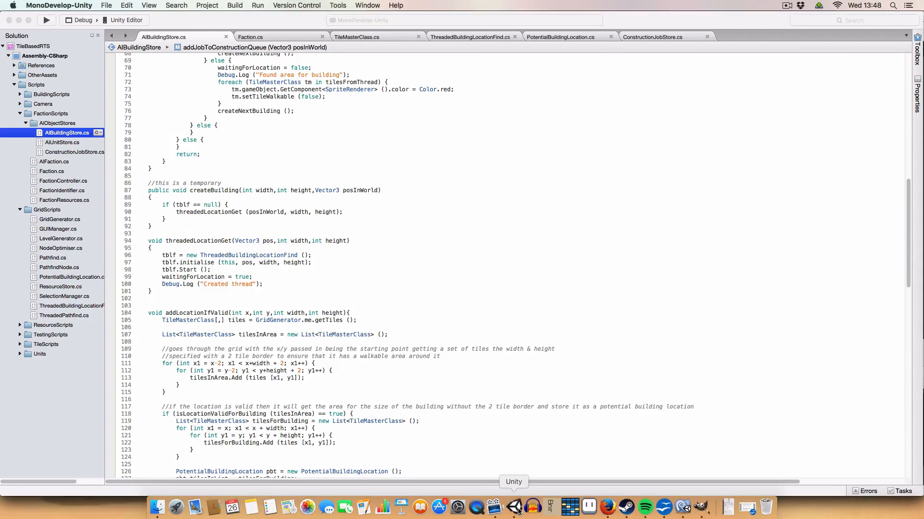
Step: Switch to Unity, play the GridBuilding scene, and view the whole map in the Scene tab
left_click(513, 507)
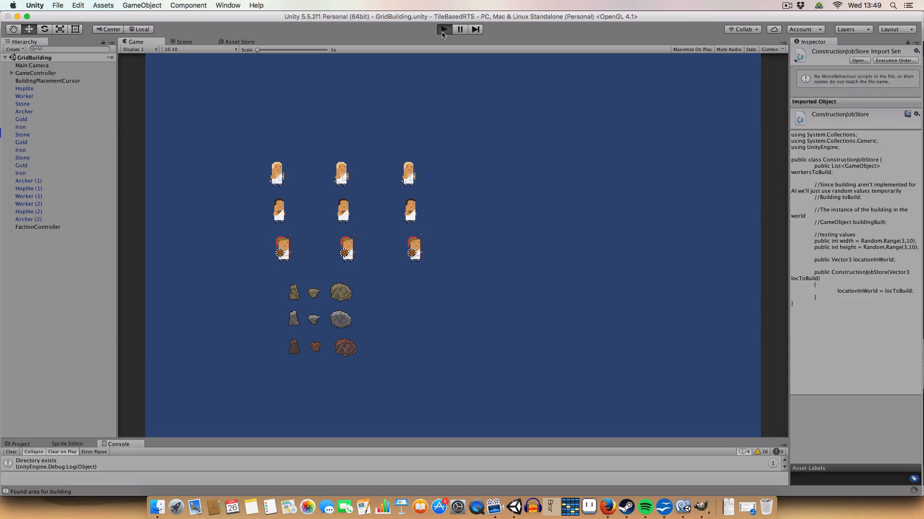
left_click(443, 29)
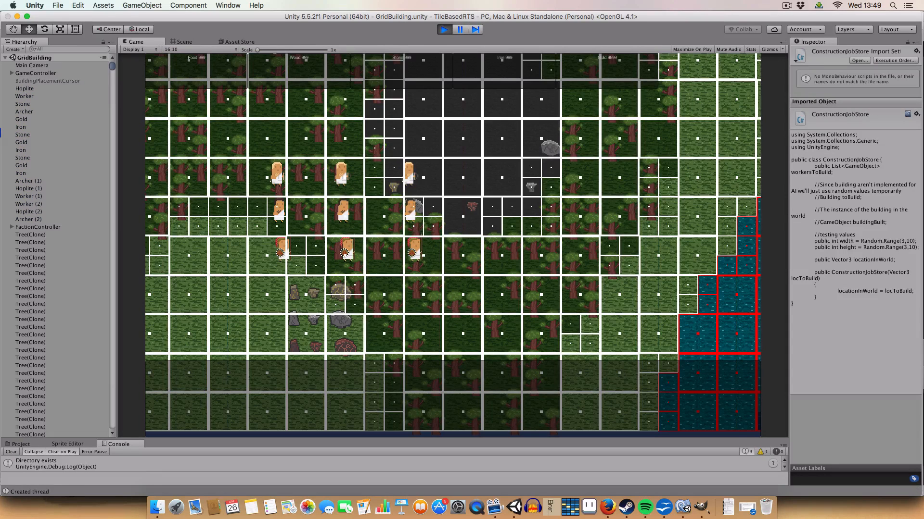
left_click(184, 42)
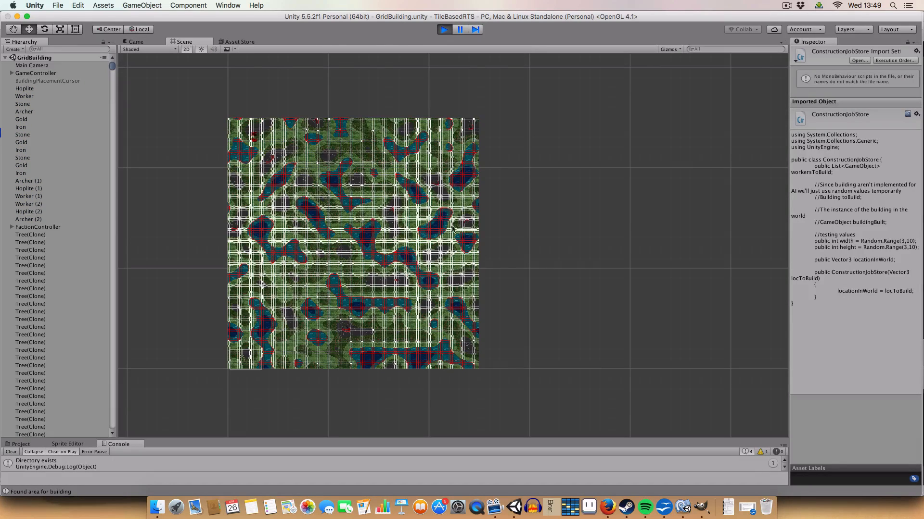